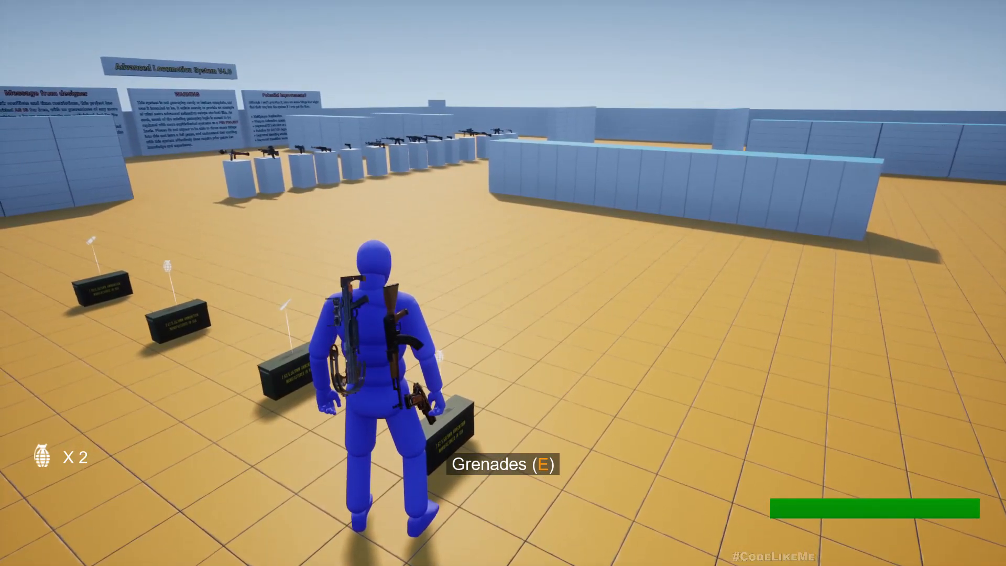
In Play-In-Editor, pick up grenades from the crate and watch the HUD counter read 2.
{"action": "key", "text": "e"}
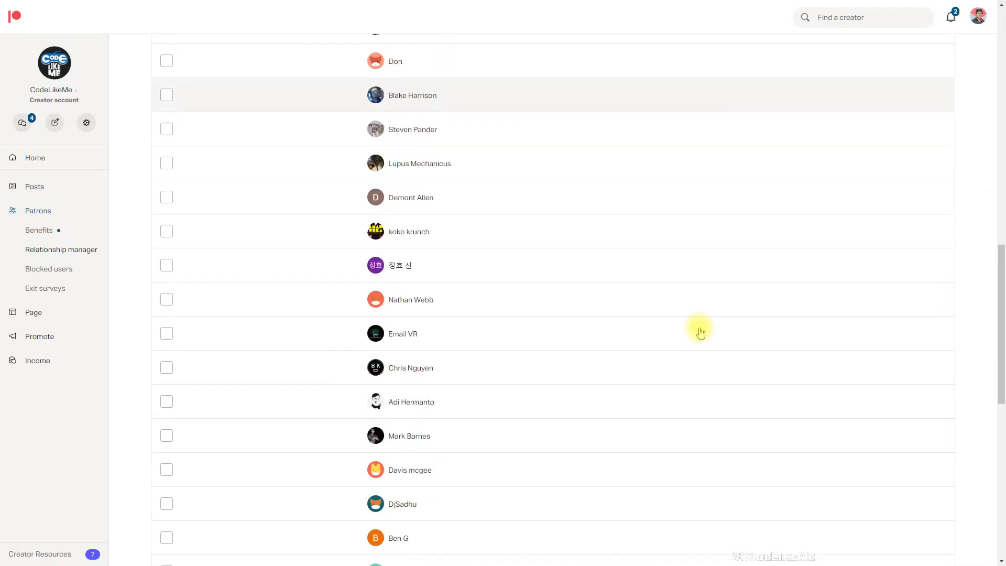
Show page 2 of the patron list.
{"action": "left_click", "coordinate": [567, 334]}
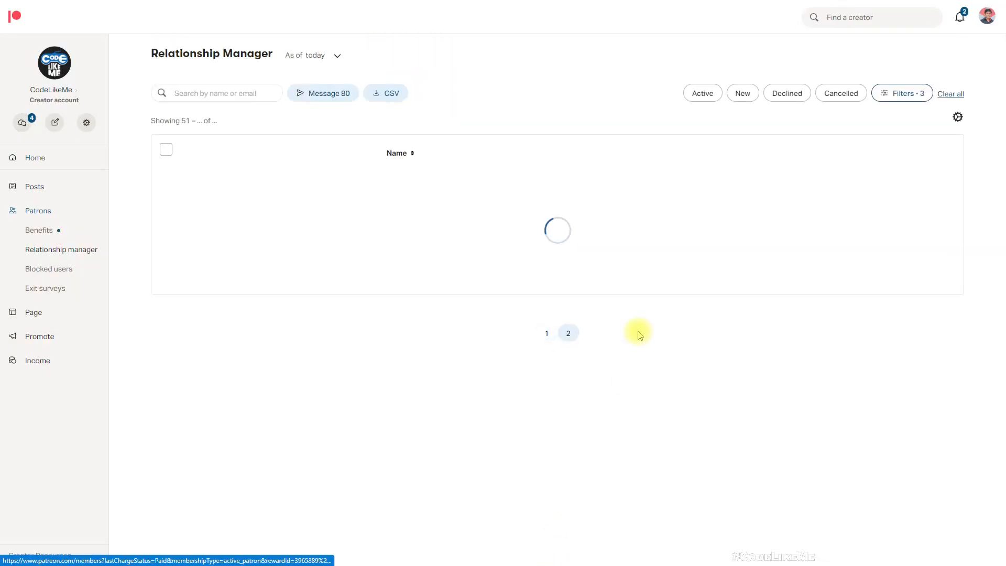
{"action": "left_click", "coordinate": [566, 334]}
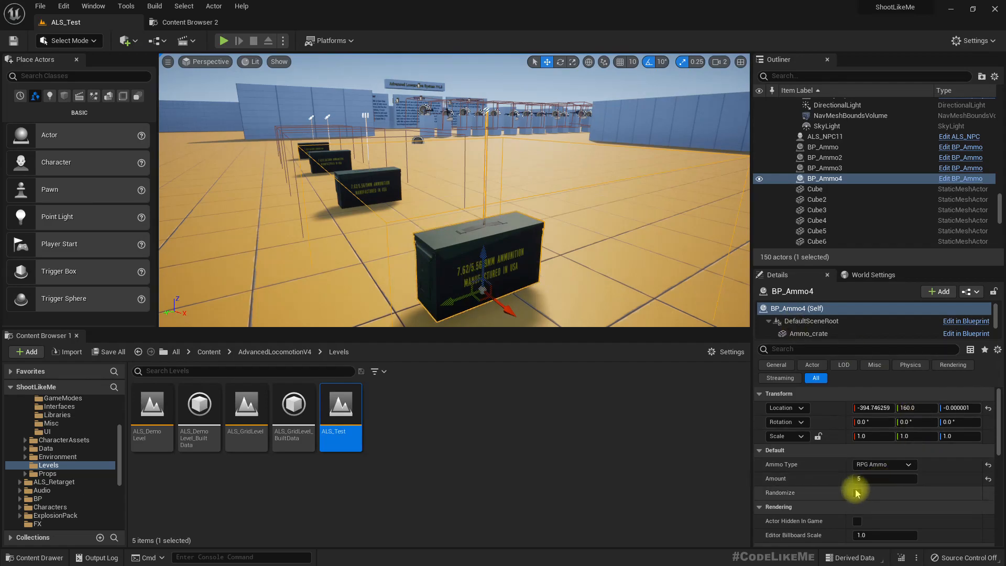
Toggle Randomize and set BP_Ammo4's Ammo Type dropdown to Grenades.
{"action": "left_click", "coordinate": [857, 492]}
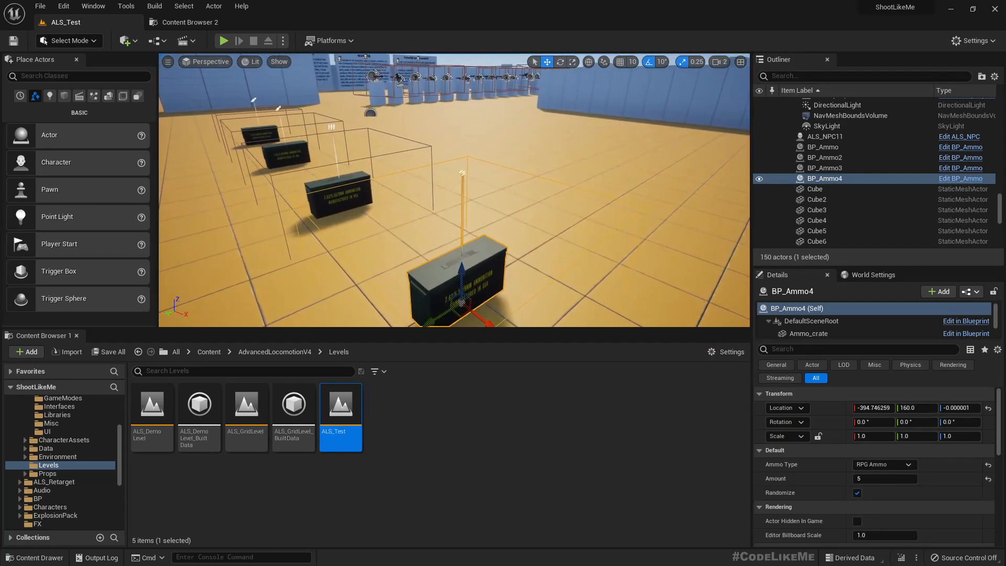
{"action": "left_click", "coordinate": [884, 464]}
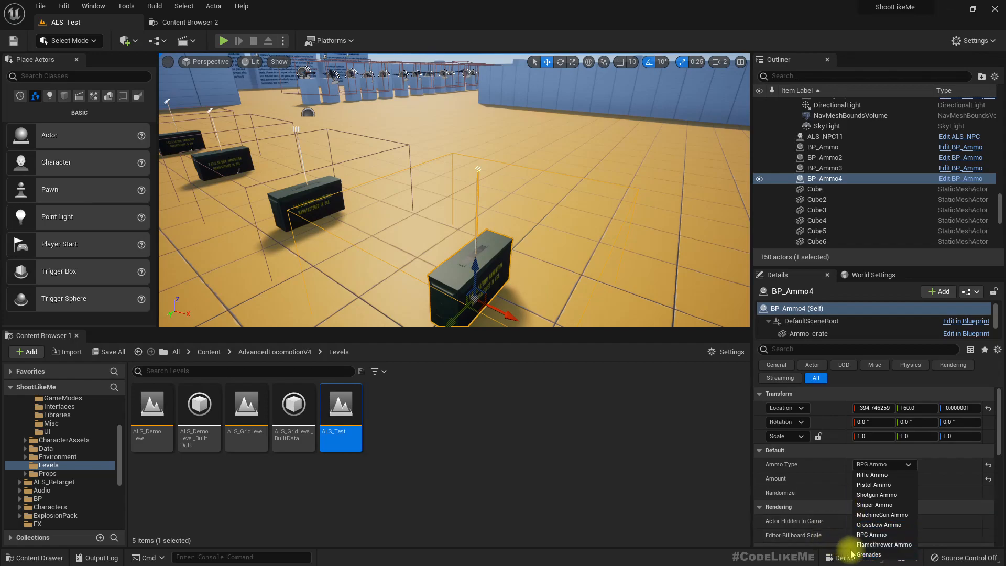
{"action": "left_click", "coordinate": [873, 505]}
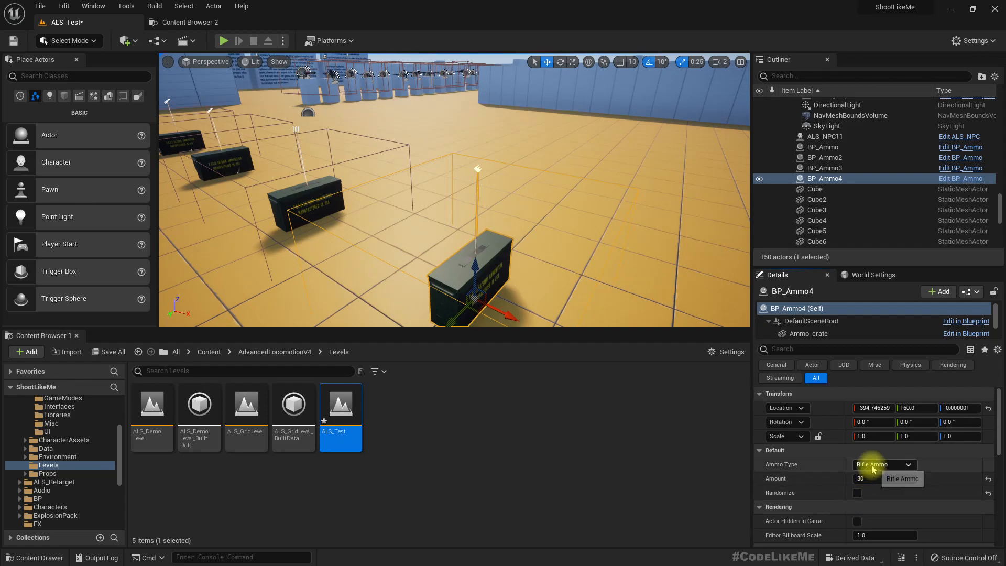
{"action": "left_click", "coordinate": [882, 463]}
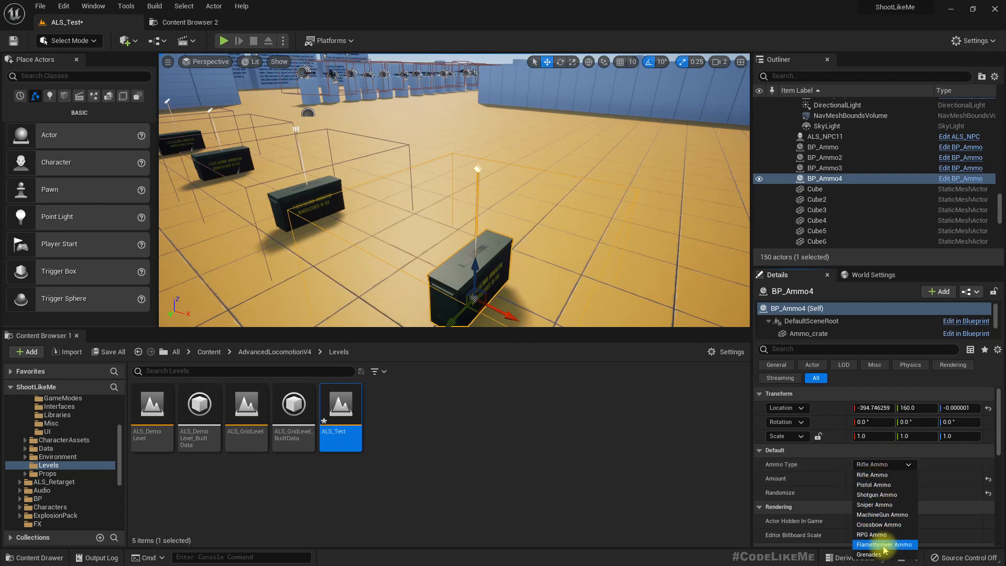
{"action": "left_click", "coordinate": [869, 554]}
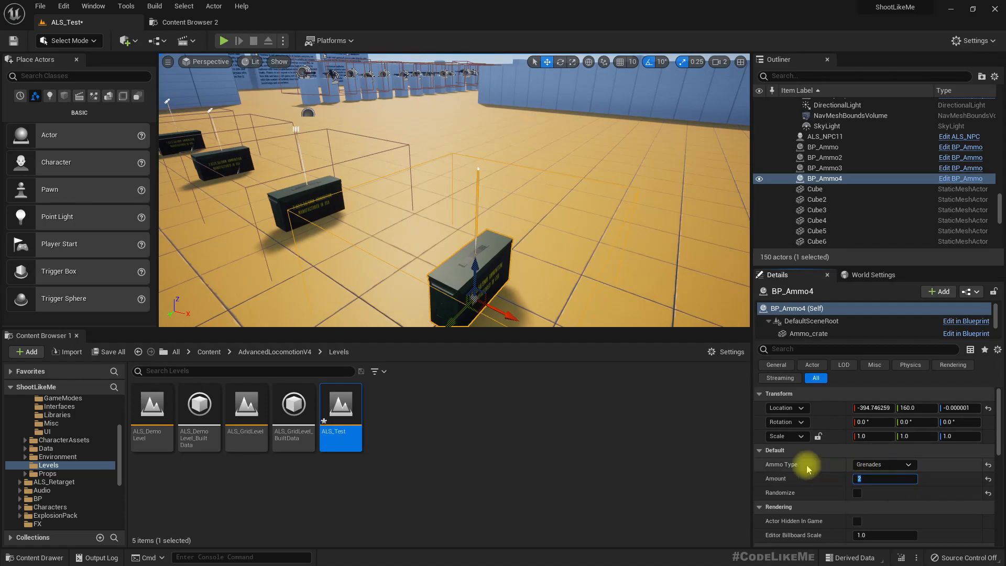
{"action": "mouse_move", "coordinate": [717, 495]}
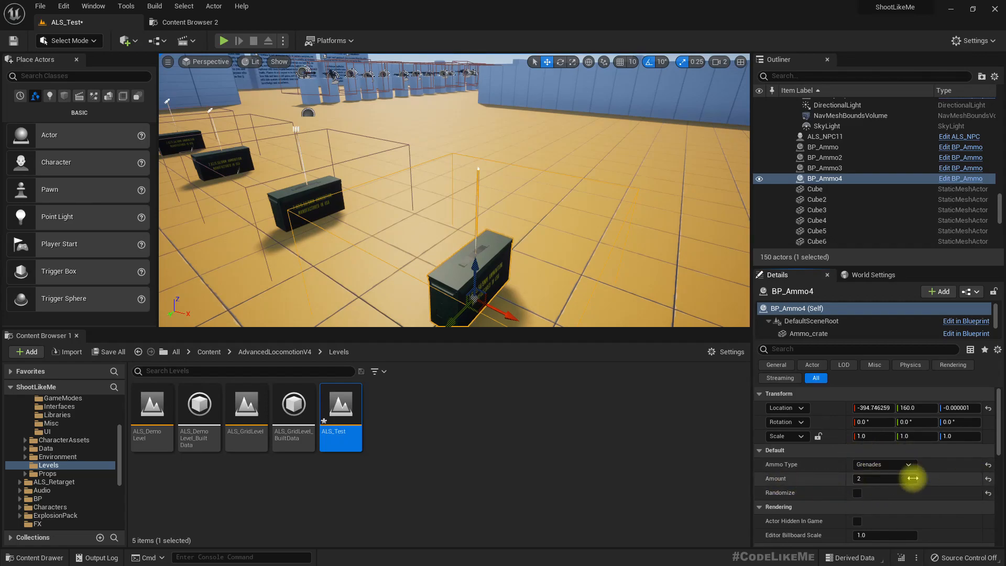
{"action": "mouse_move", "coordinate": [597, 218]}
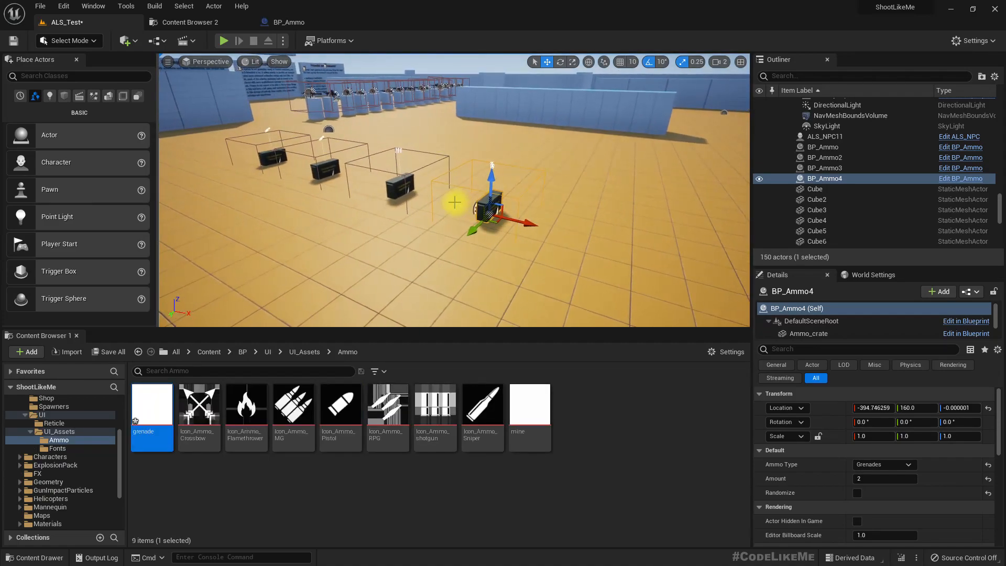
Switch to the BP_Ammo blueprint tab showing its Update Icon function.
{"action": "left_click", "coordinate": [223, 40]}
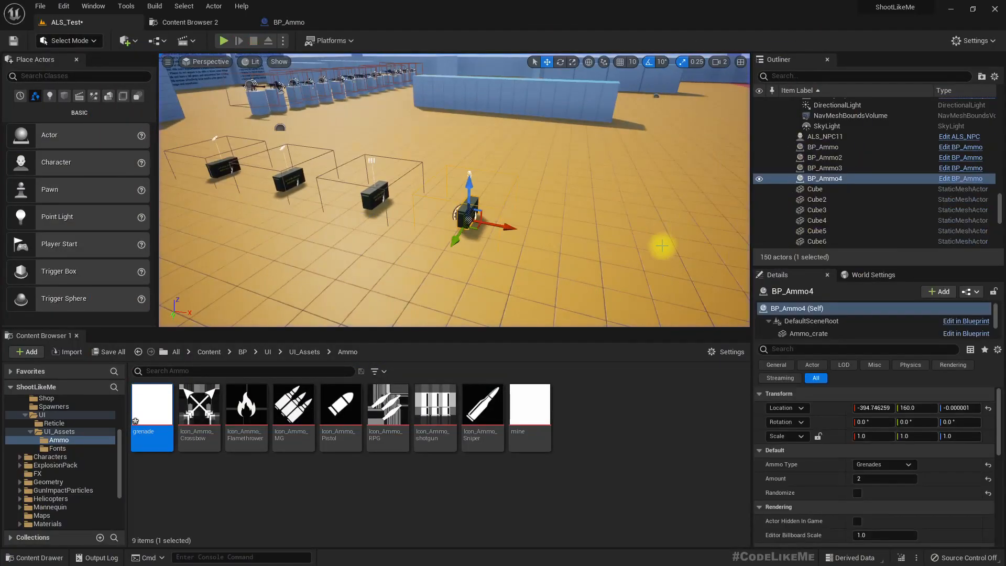
{"action": "left_click", "coordinate": [289, 22]}
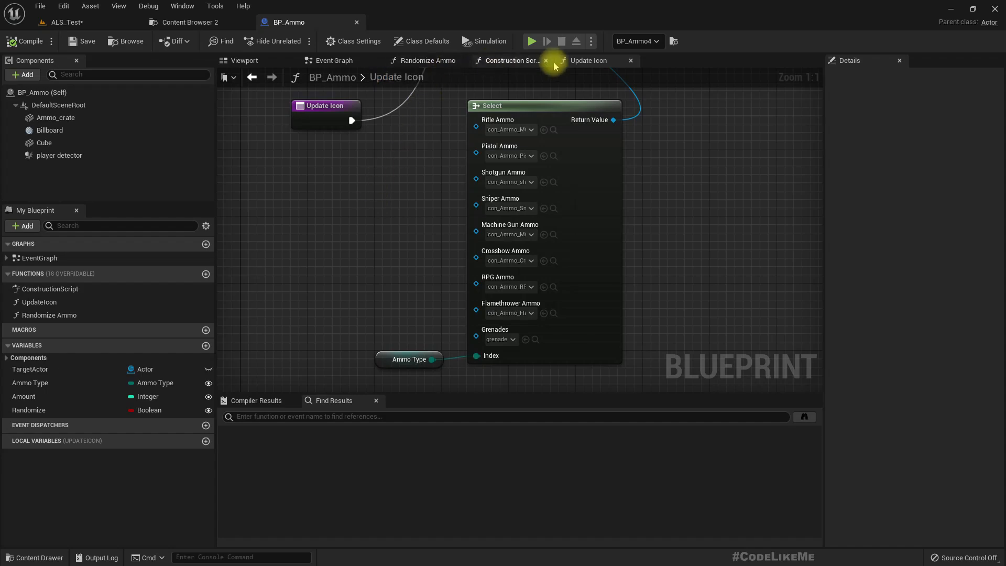
View the player detector's On Component Begin Overlap event logic.
{"action": "left_click", "coordinate": [59, 155]}
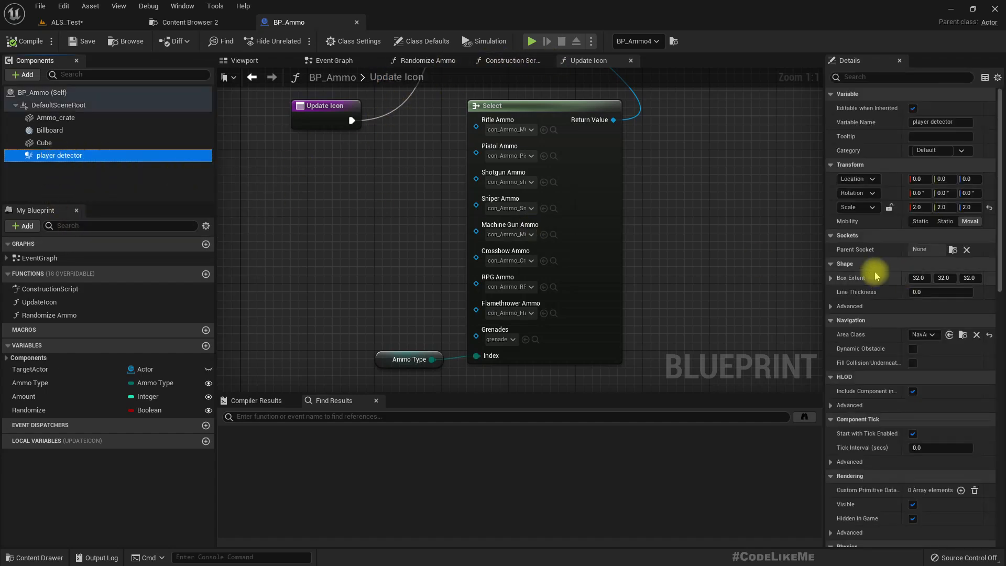
{"action": "scroll", "scroll_direction": "down", "scroll_amount": 3}
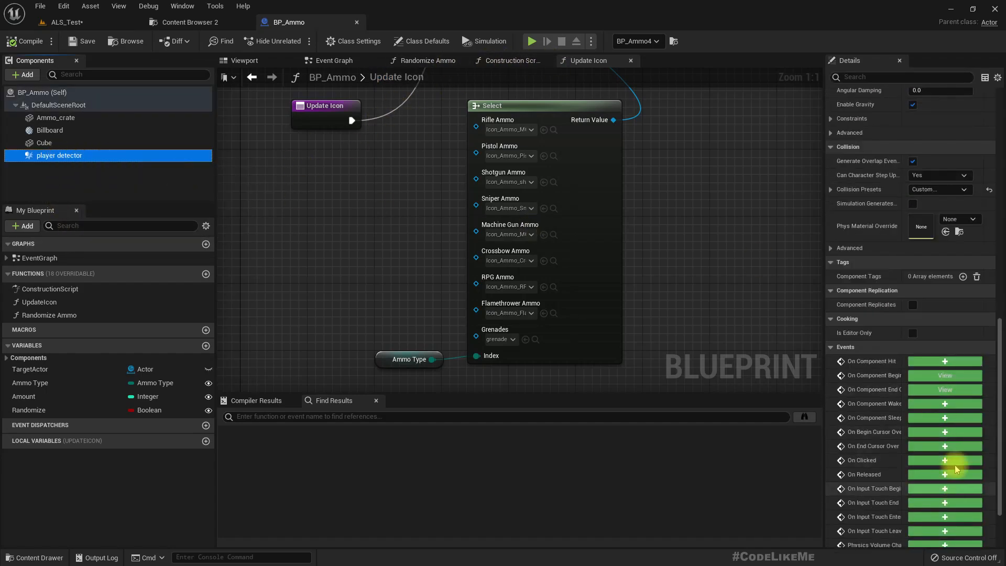
{"action": "left_click", "coordinate": [334, 60]}
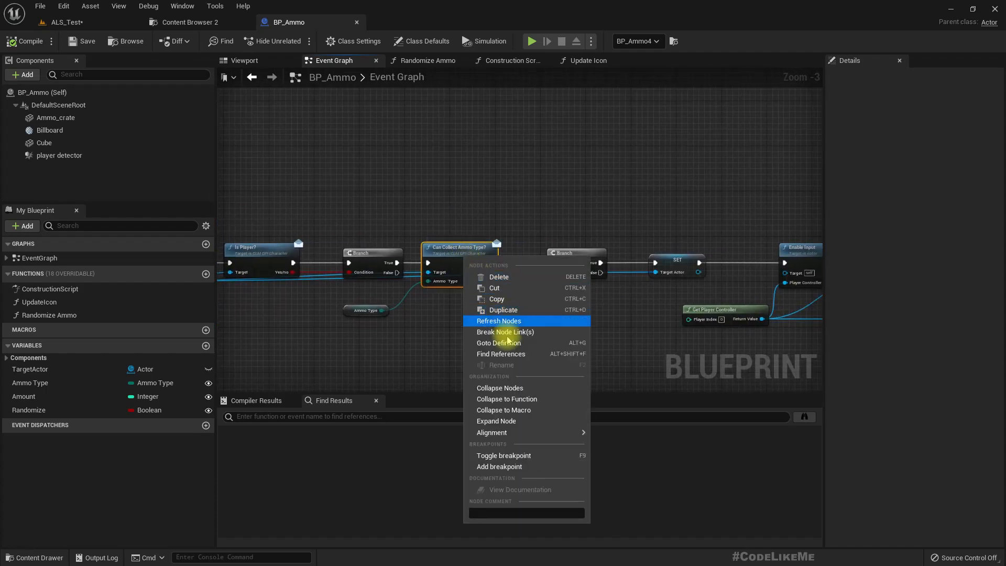
Find all blueprint references to Can Collect Ammo Type? and open the ALS_AnimMan_CharacterBP result.
{"action": "left_click", "coordinate": [501, 354]}
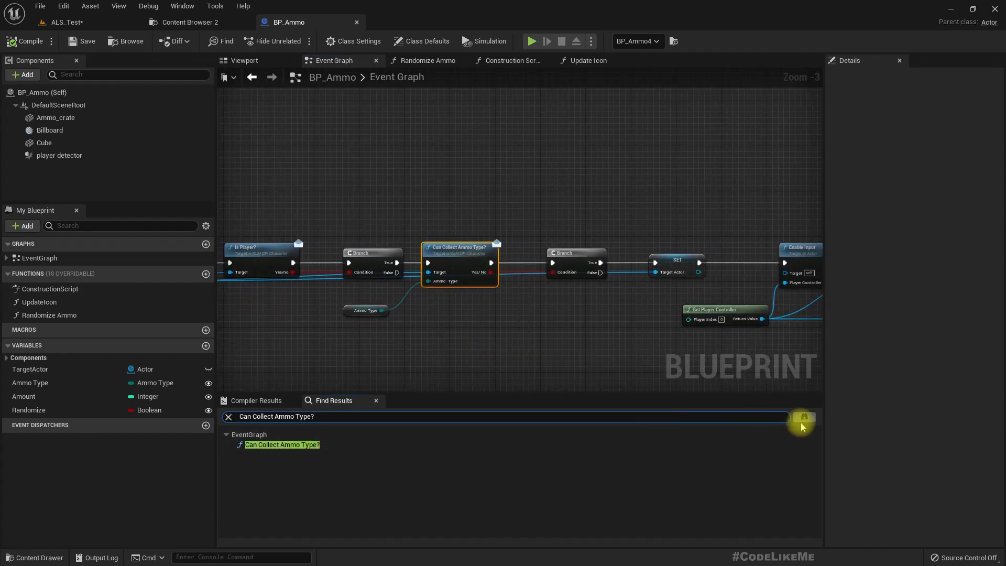
{"action": "left_click", "coordinate": [804, 416]}
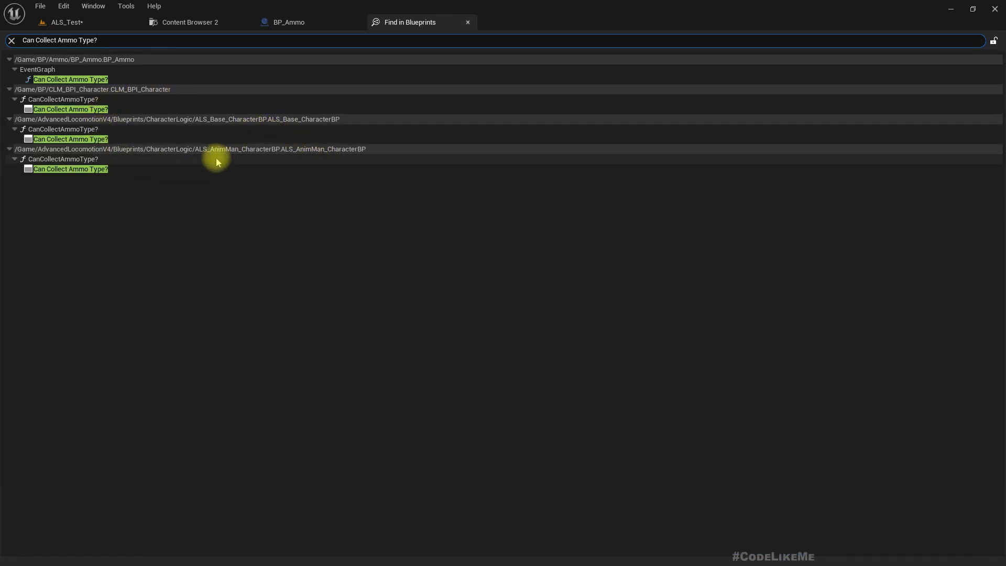
{"action": "left_click", "coordinate": [70, 169]}
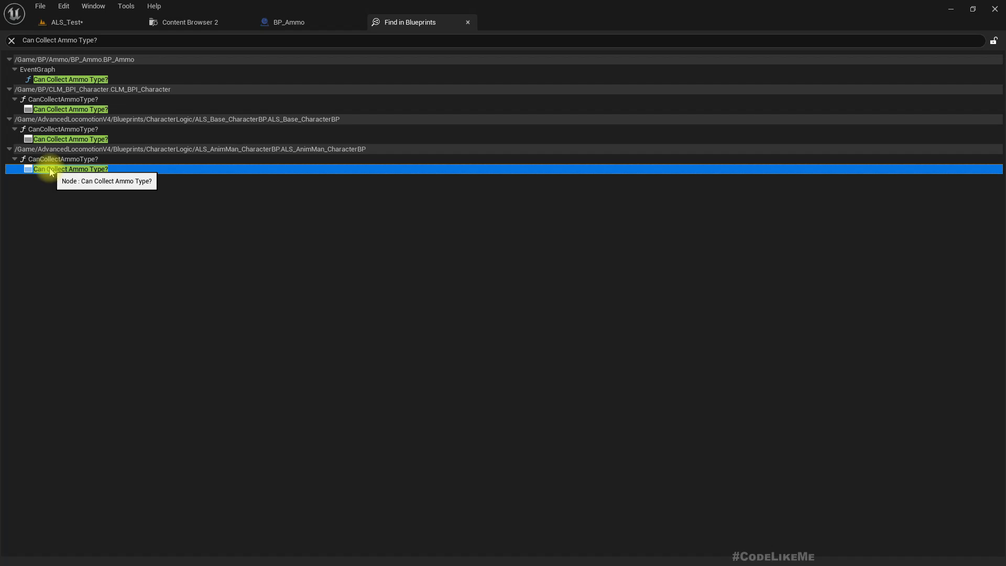
{"action": "double_click", "coordinate": [71, 168]}
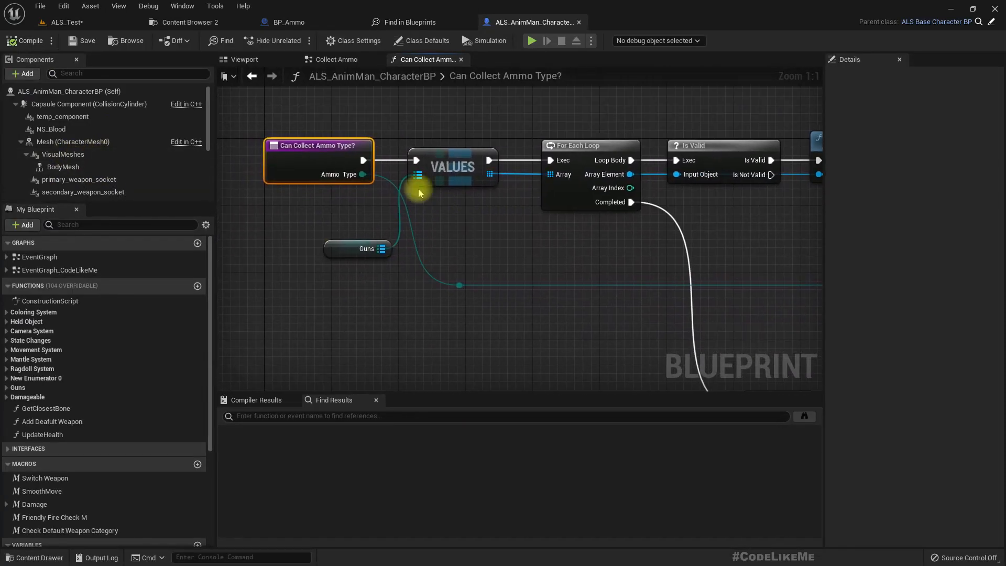
{"action": "mouse_move", "coordinate": [363, 178]}
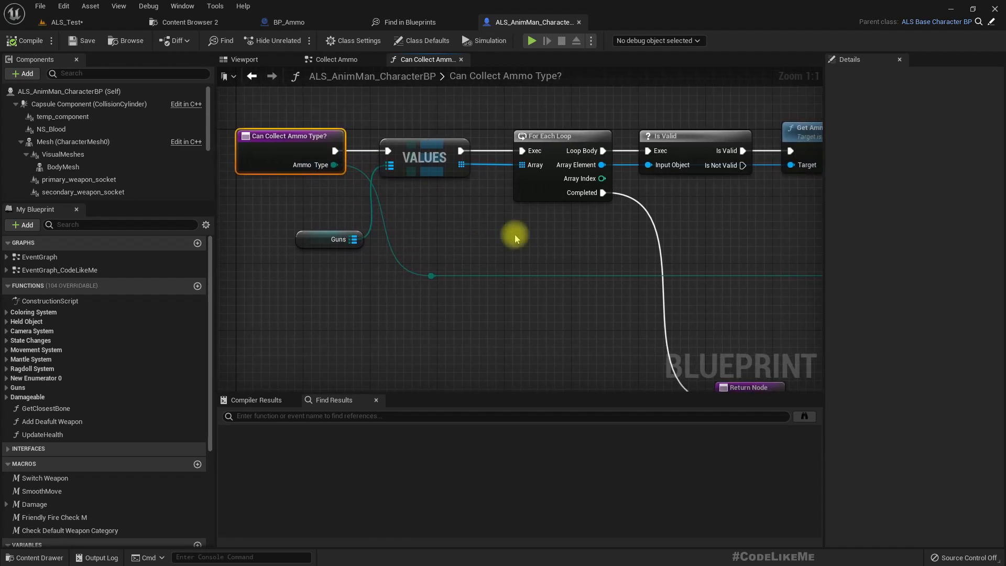
Set the Equal (Enum) node's ammo type to Grenades beside the Return Node.
{"action": "scroll", "scroll_direction": "down", "scroll_amount": 3}
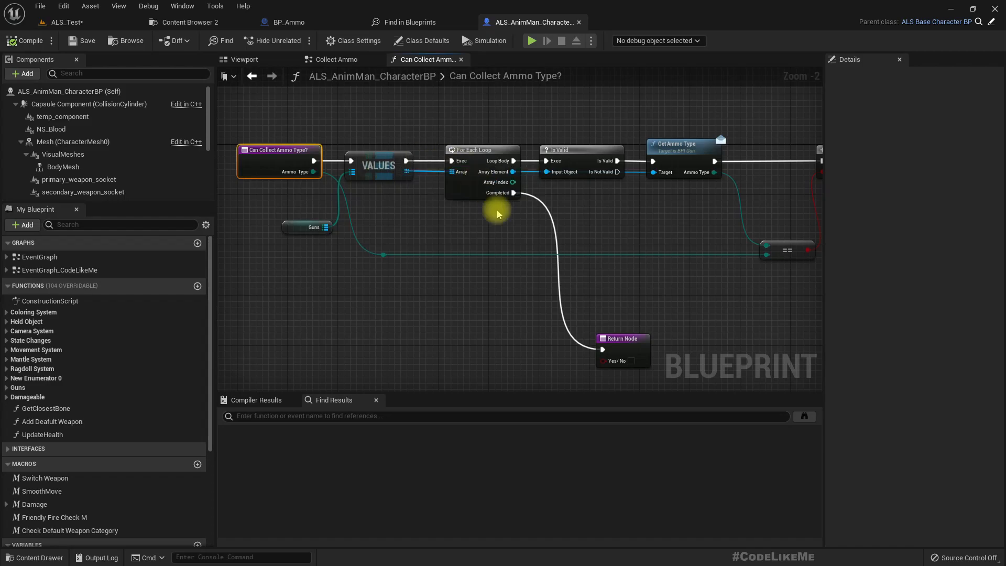
{"action": "mouse_move", "coordinate": [297, 225]}
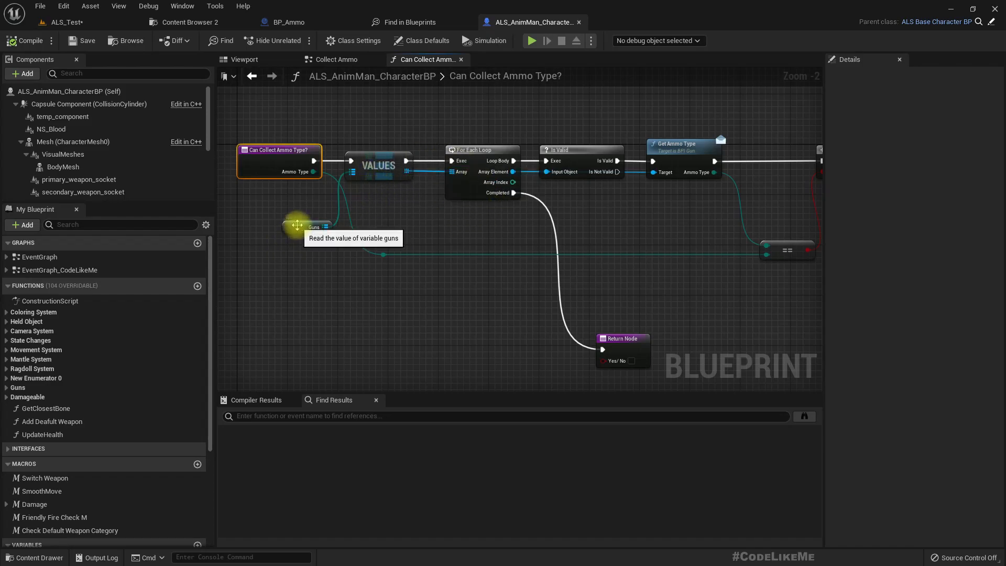
{"action": "left_click", "coordinate": [306, 227]}
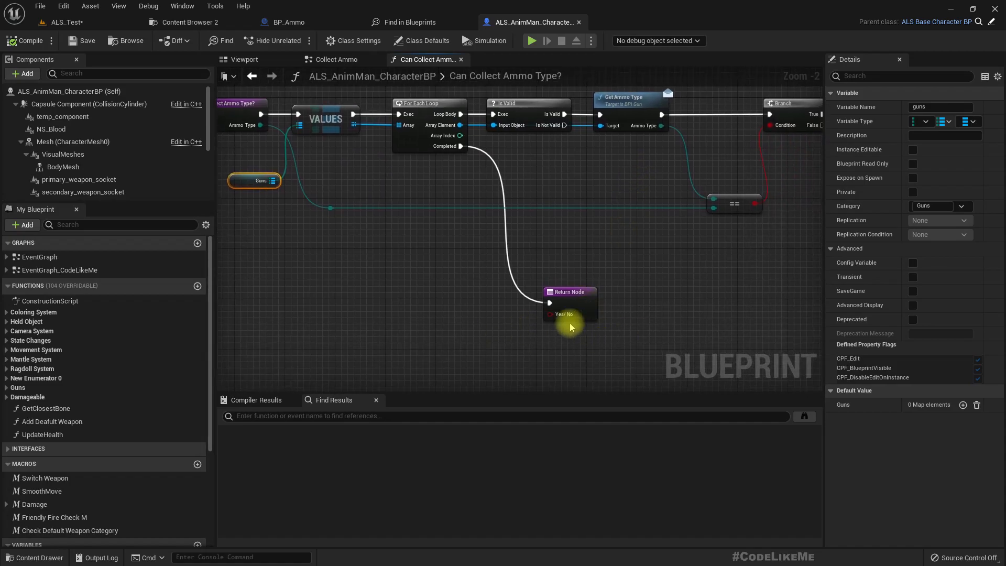
{"action": "mouse_move", "coordinate": [485, 283]}
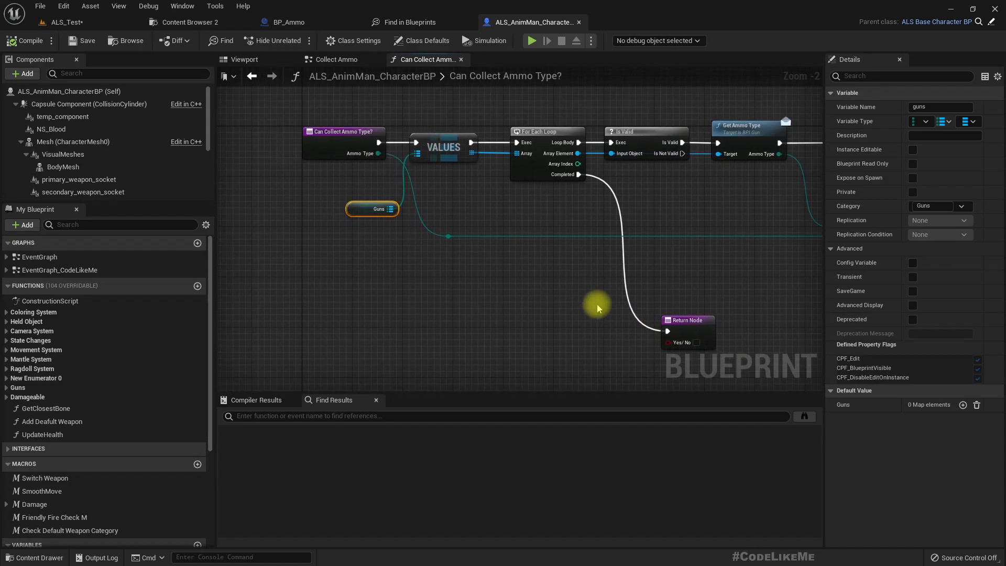
{"action": "mouse_move", "coordinate": [363, 206]}
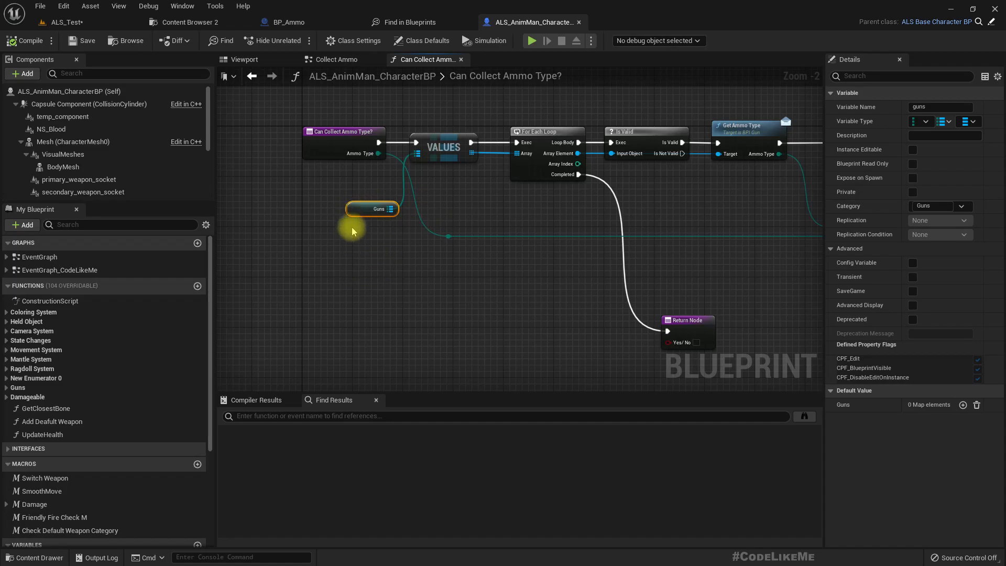
{"action": "mouse_move", "coordinate": [355, 209]}
{"action": "type", "text": "=="}
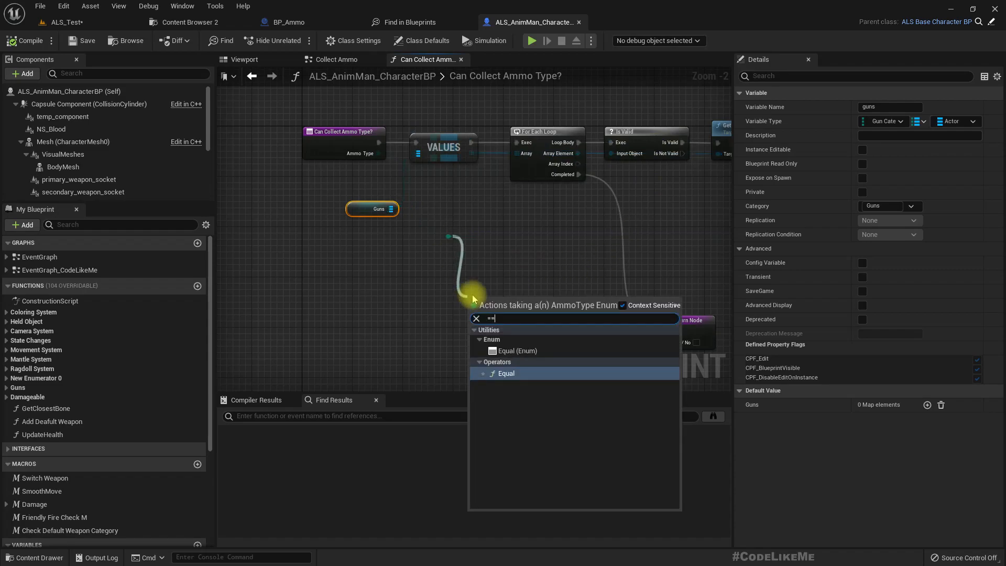
{"action": "left_click", "coordinate": [517, 350]}
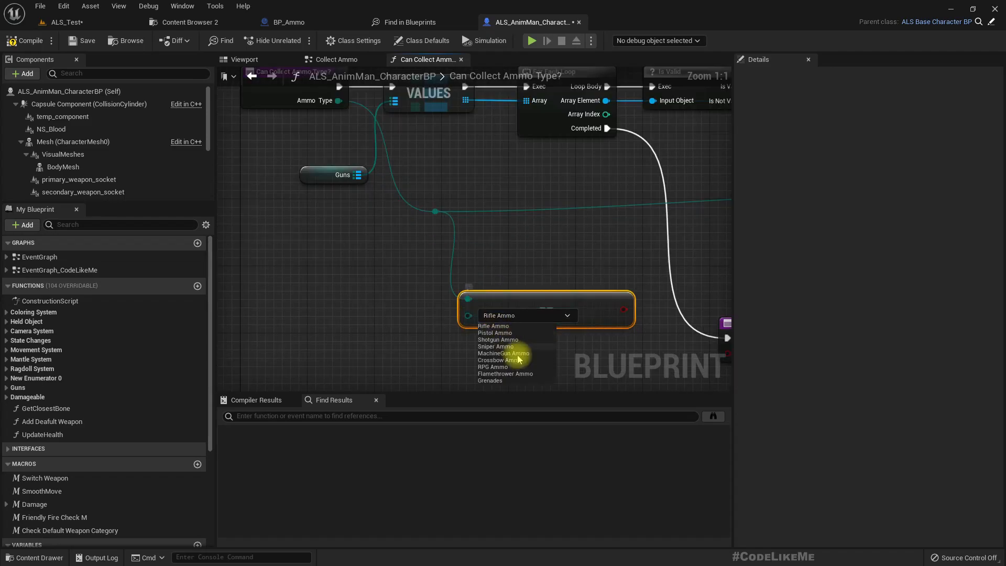
{"action": "left_click", "coordinate": [491, 374]}
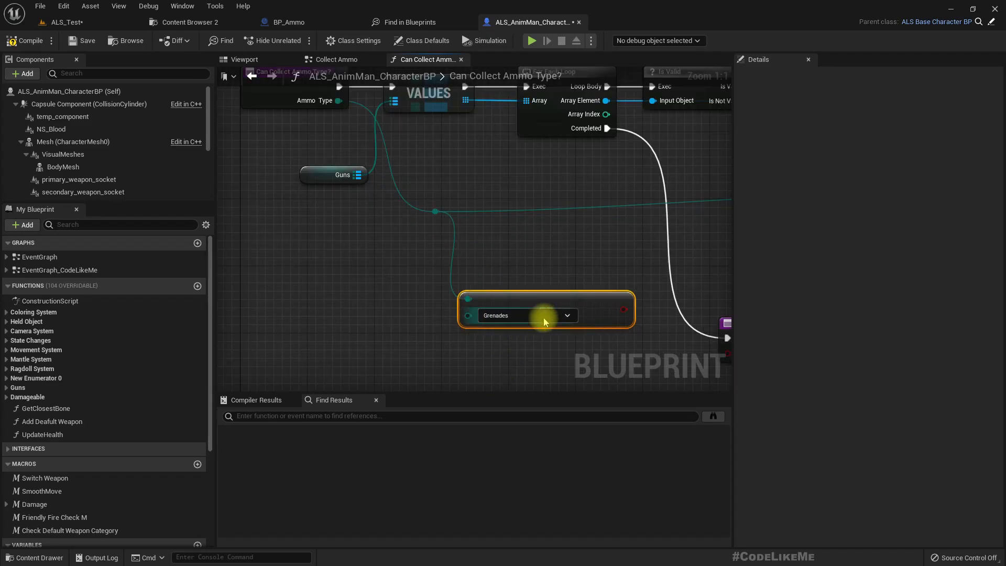
{"action": "scroll", "scroll_direction": "down", "scroll_amount": 3}
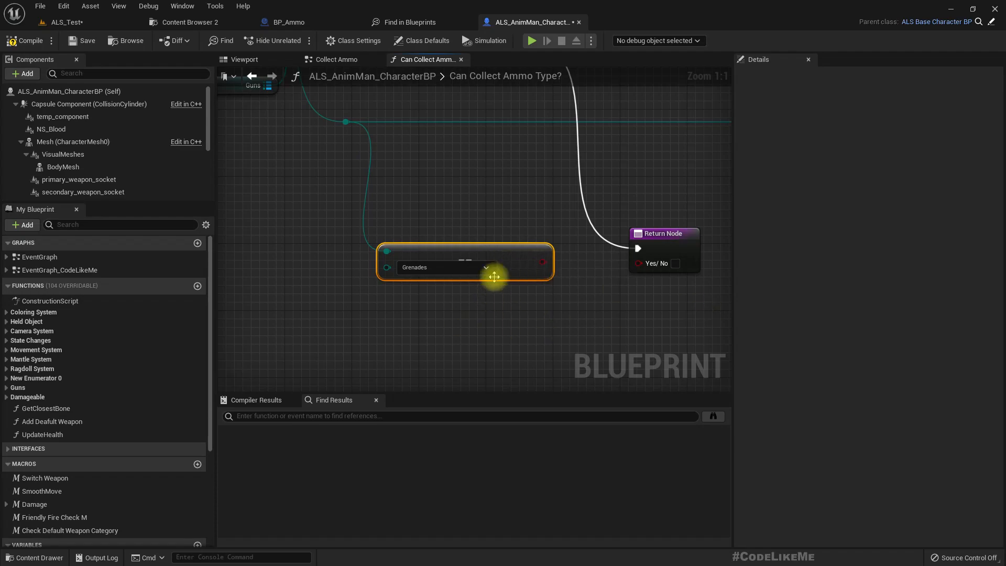
{"action": "mouse_move", "coordinate": [544, 267]}
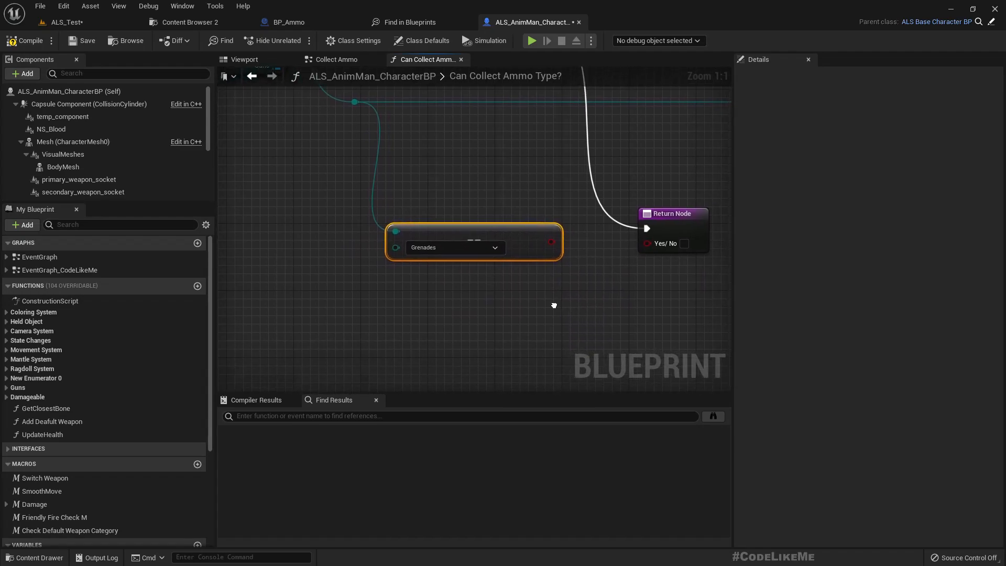
{"action": "mouse_move", "coordinate": [547, 299]}
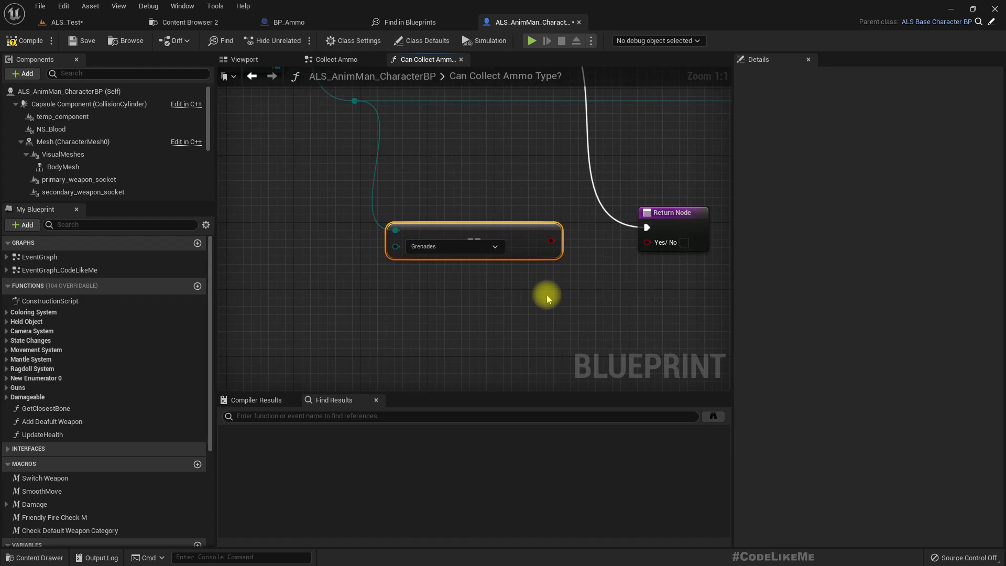
{"action": "mouse_move", "coordinate": [615, 291]}
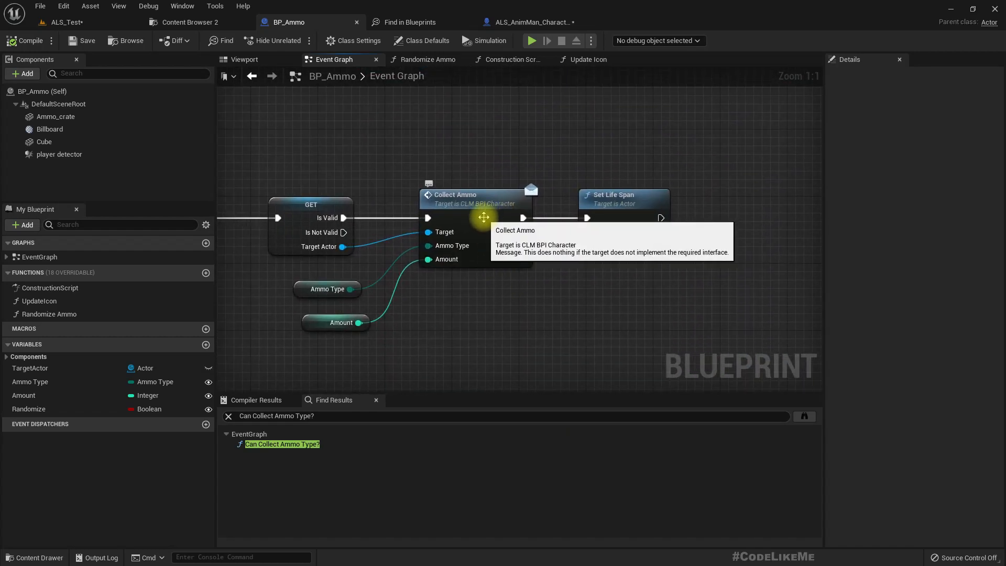
{"action": "mouse_move", "coordinate": [482, 213]}
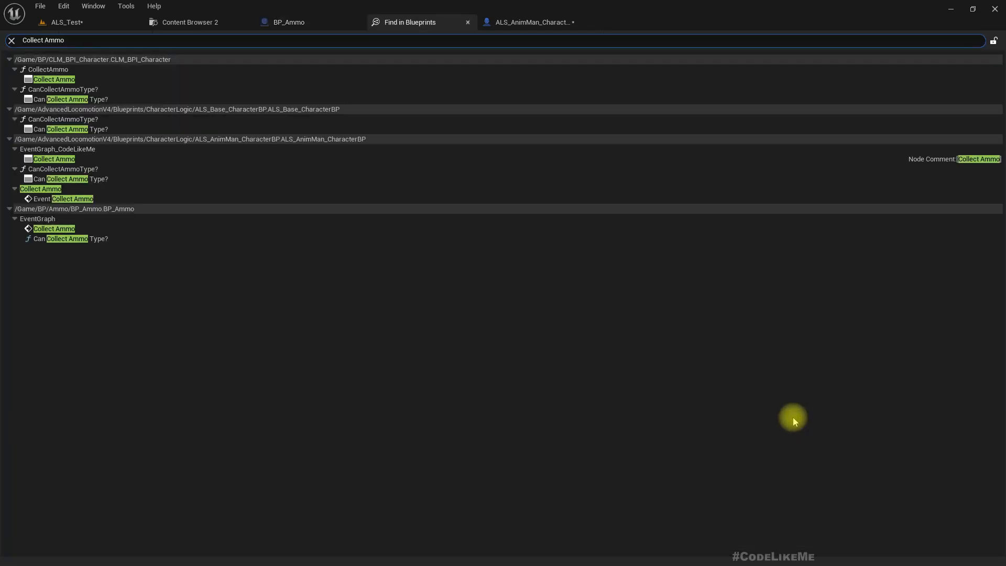
{"action": "mouse_move", "coordinate": [288, 146]}
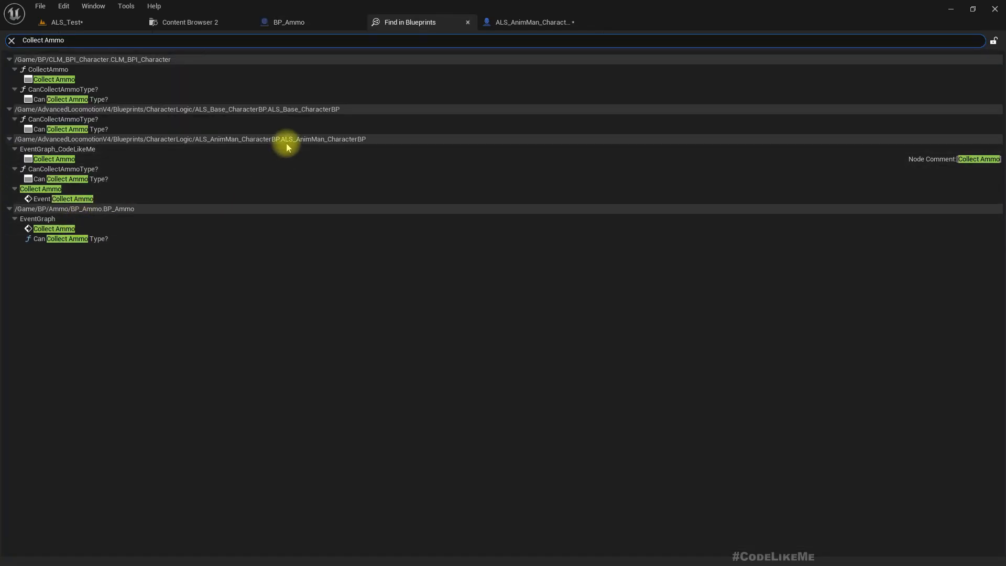
{"action": "mouse_move", "coordinate": [243, 142]}
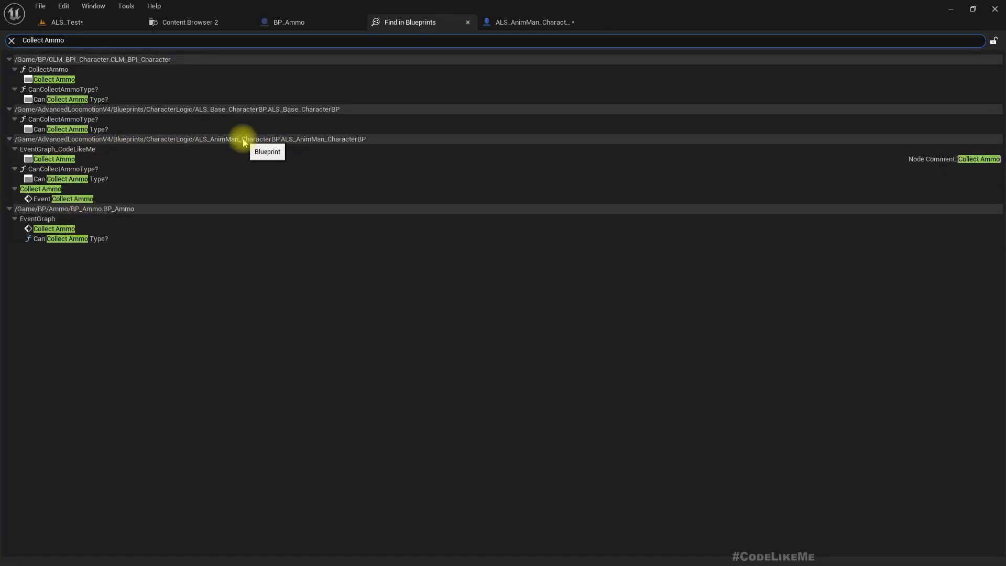
{"action": "mouse_move", "coordinate": [54, 158]}
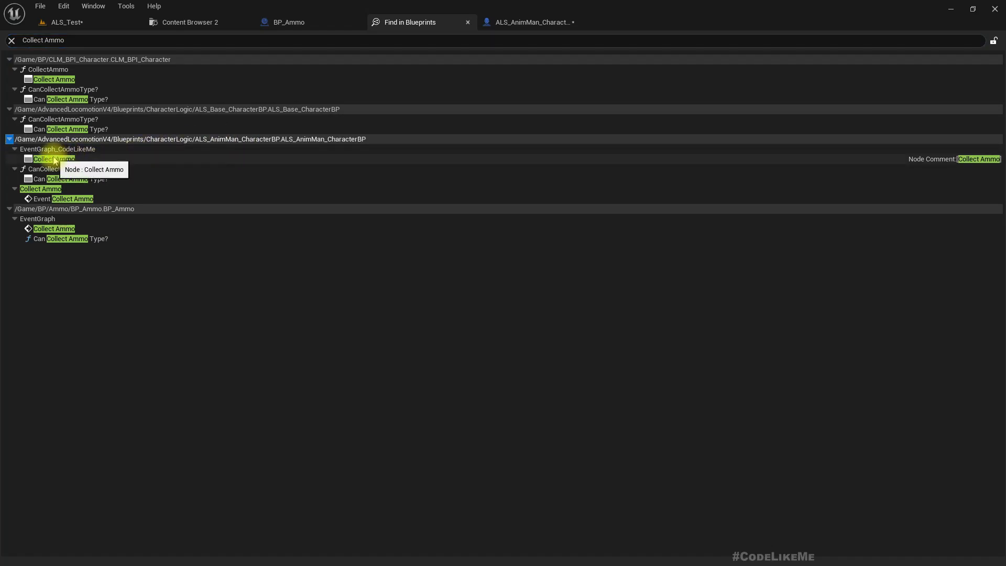
Jump to ALS_AnimMan_CharacterBP's Collect Ammo node and enter its collapsed graph.
{"action": "double_click", "coordinate": [54, 158]}
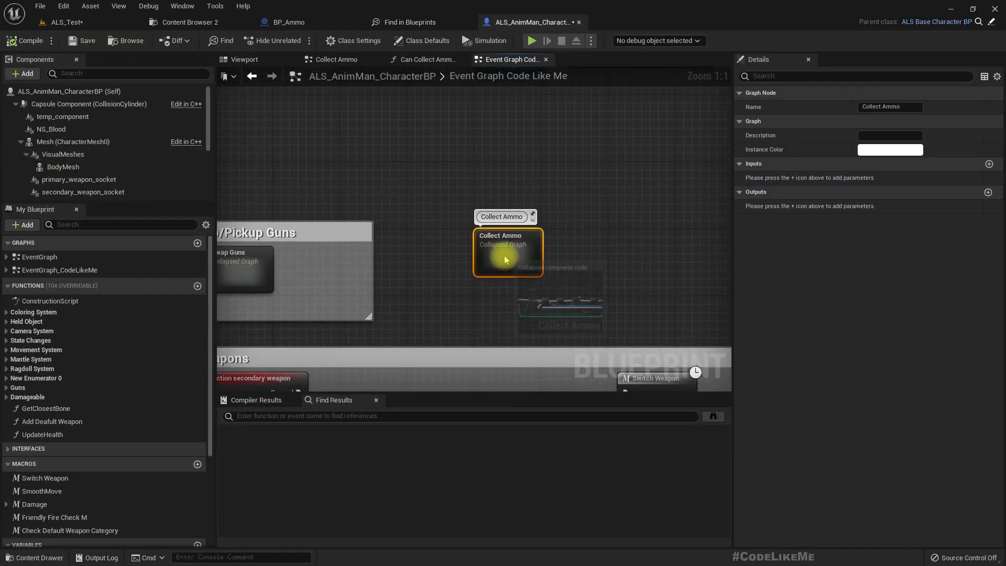
{"action": "double_click", "coordinate": [507, 252]}
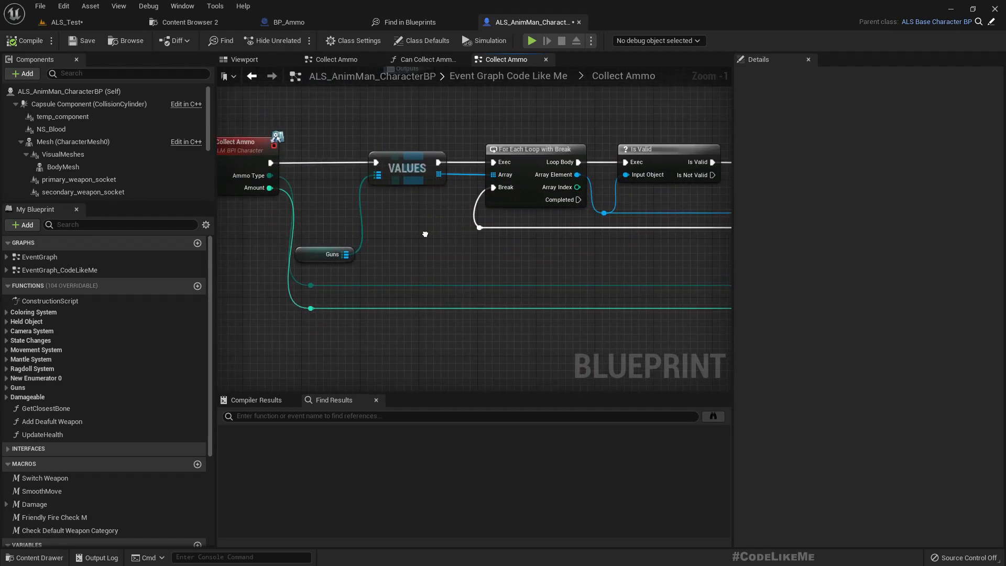
{"action": "scroll", "scroll_direction": "down", "scroll_amount": 3}
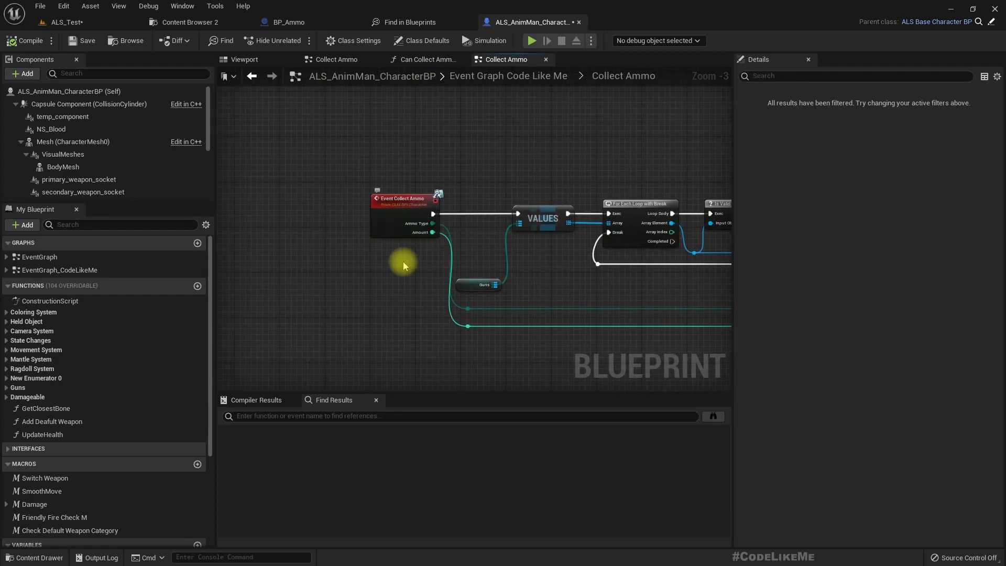
{"action": "scroll", "scroll_direction": "up", "scroll_amount": 3}
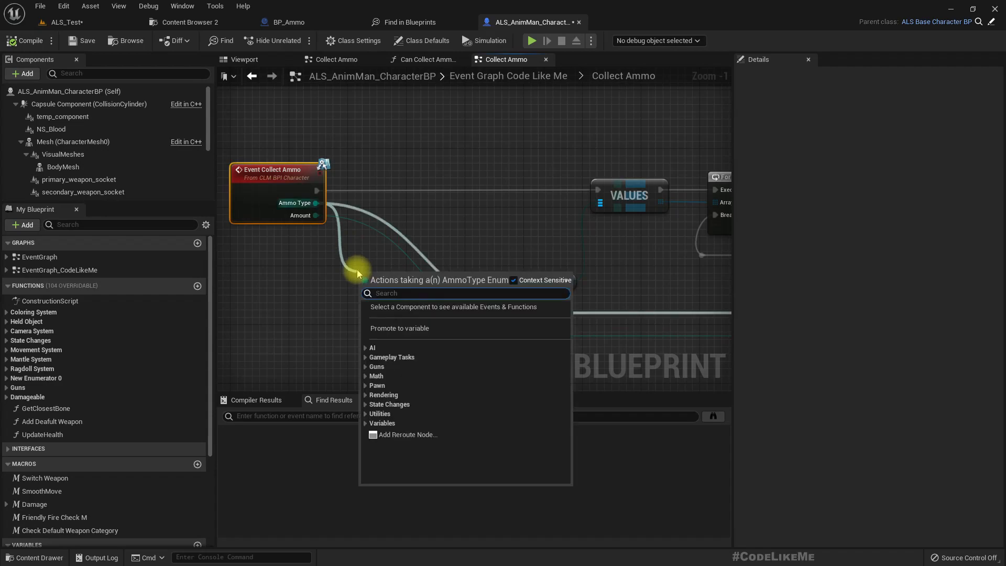
Add an Equal (Enum) check against Grenades and a Branch, breaking its old pin link.
{"action": "type", "text": "="}
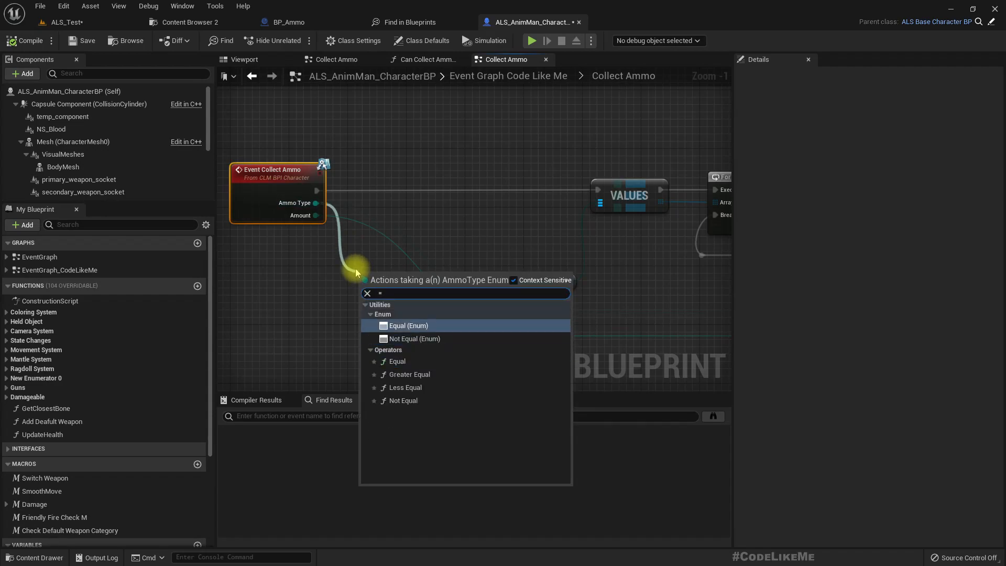
{"action": "left_click", "coordinate": [408, 325]}
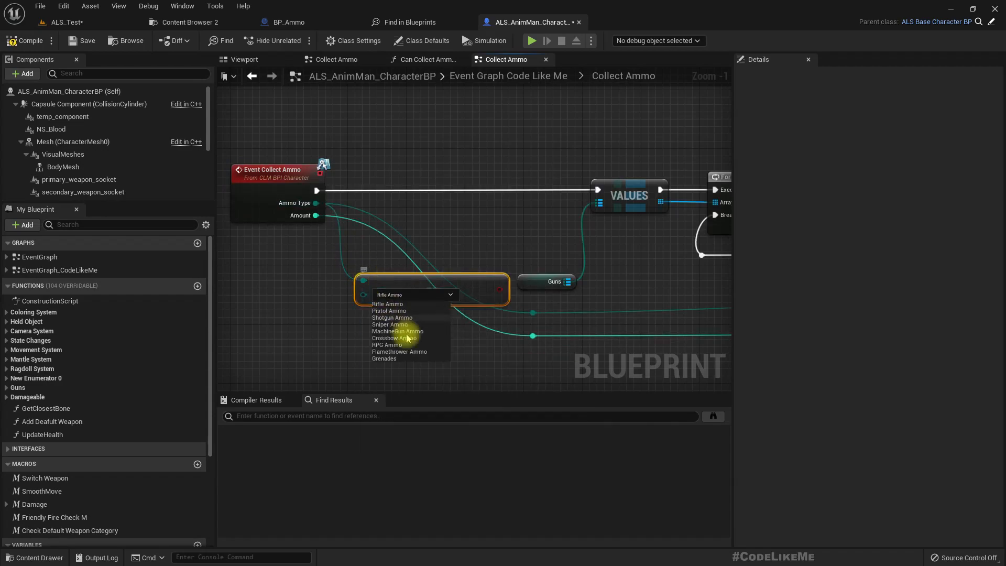
{"action": "left_click", "coordinate": [383, 358]}
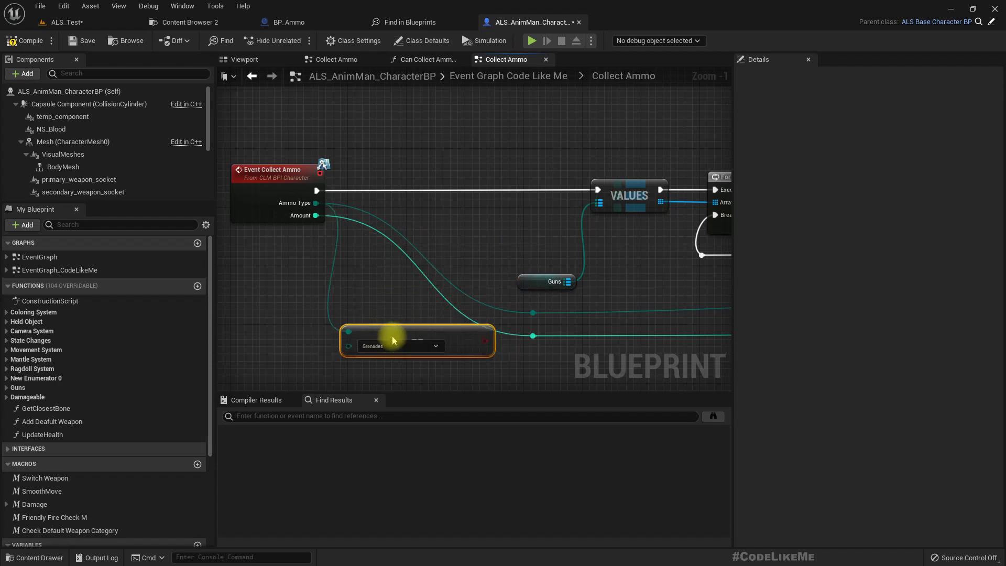
{"action": "scroll", "scroll_direction": "down", "scroll_amount": 3}
{"action": "type", "text": "bran"}
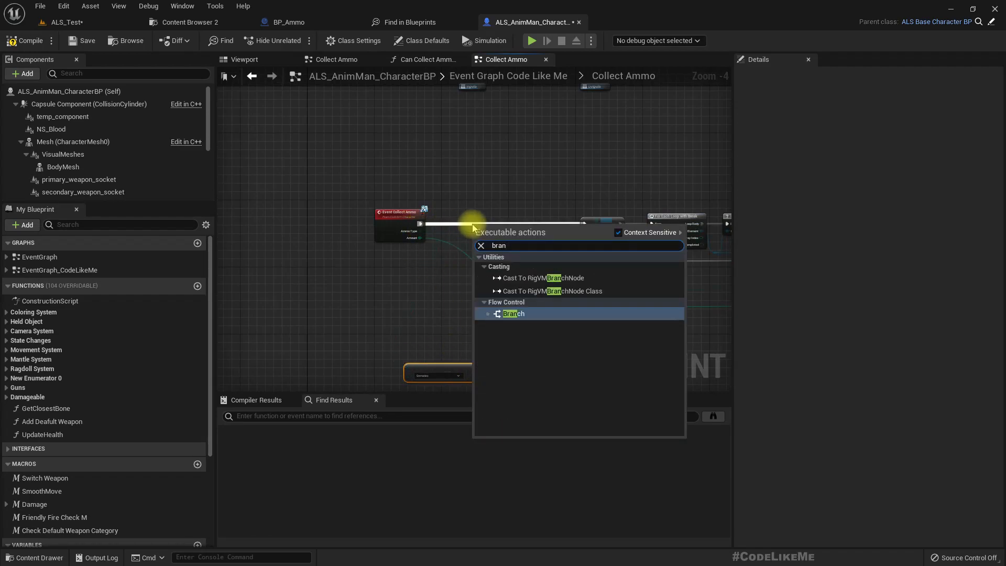
{"action": "left_click", "coordinate": [513, 314]}
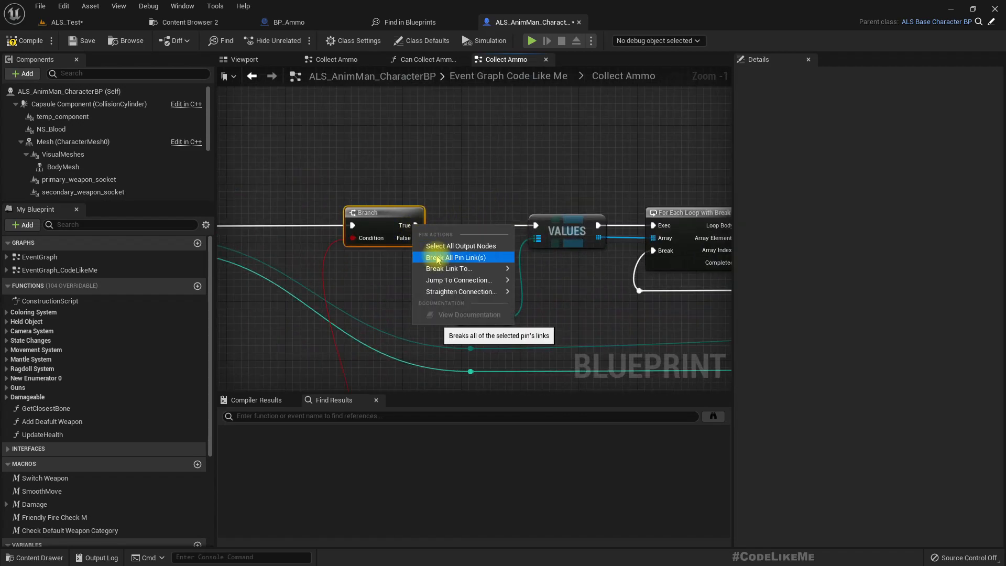
{"action": "left_click", "coordinate": [459, 257]}
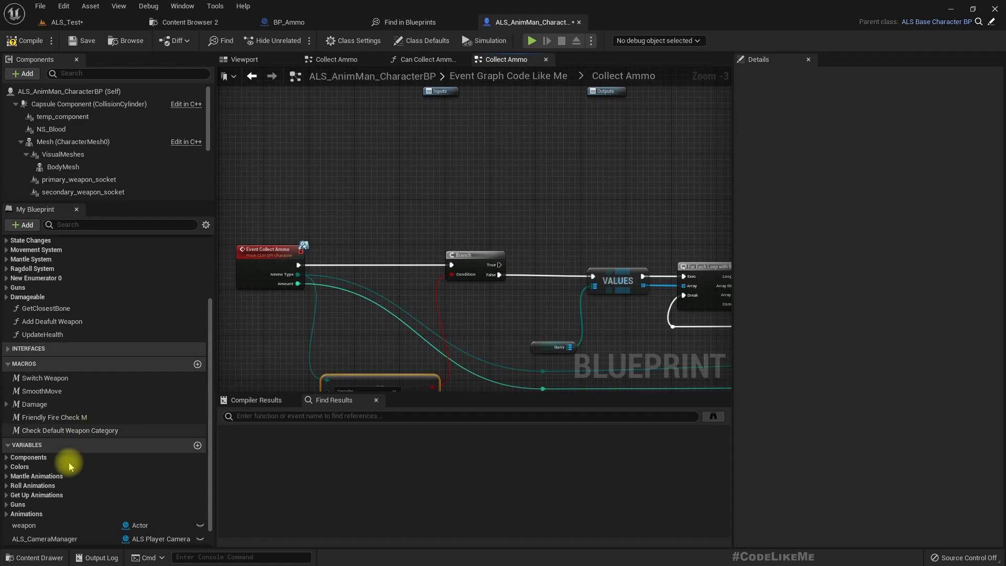
In parent ALS_Base_CharacterBP, add an integer variable named Max Grenade Count under Guns.
{"action": "left_click", "coordinate": [17, 503]}
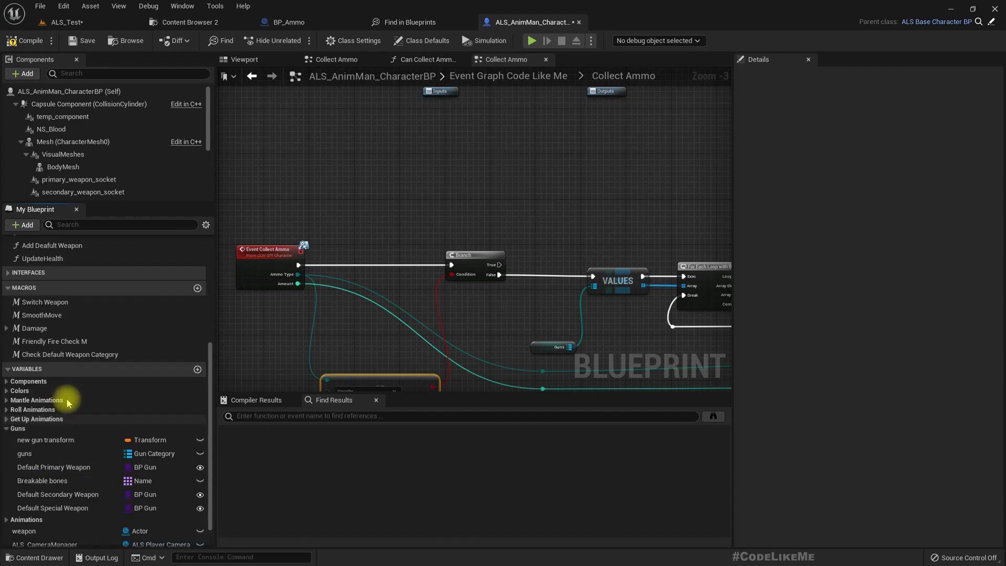
{"action": "scroll", "scroll_direction": "up", "scroll_amount": 3}
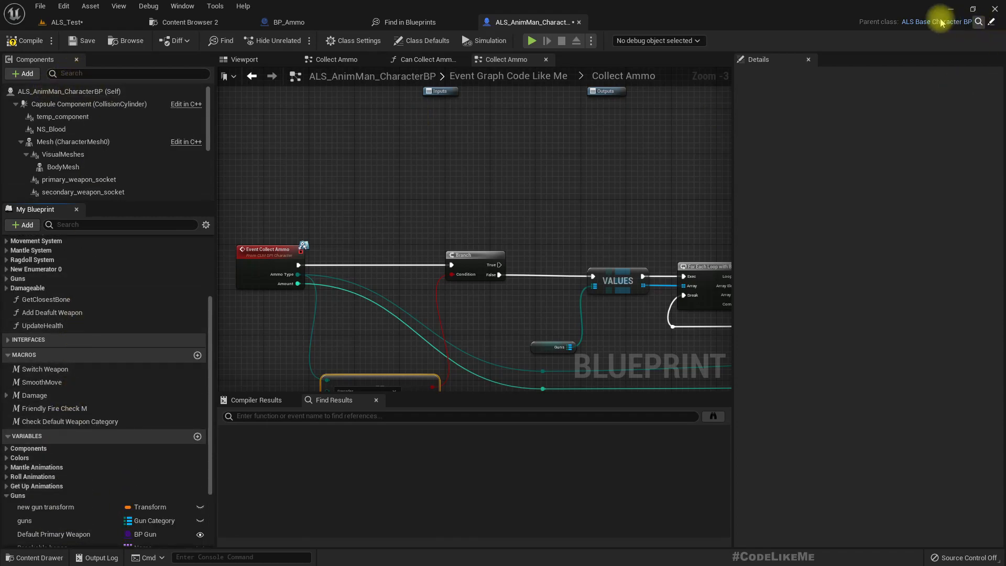
{"action": "mouse_move", "coordinate": [923, 57]}
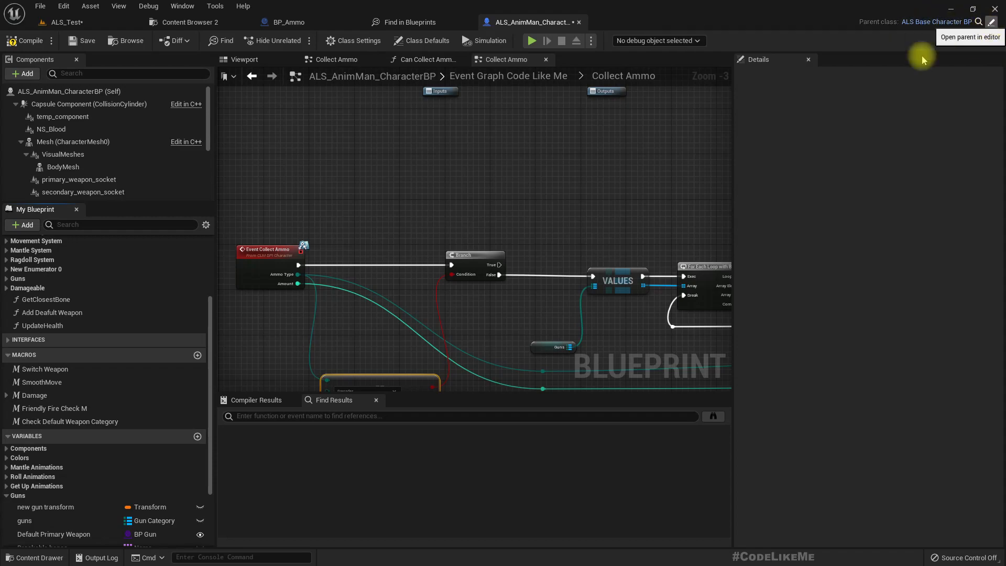
{"action": "left_click", "coordinate": [992, 21]}
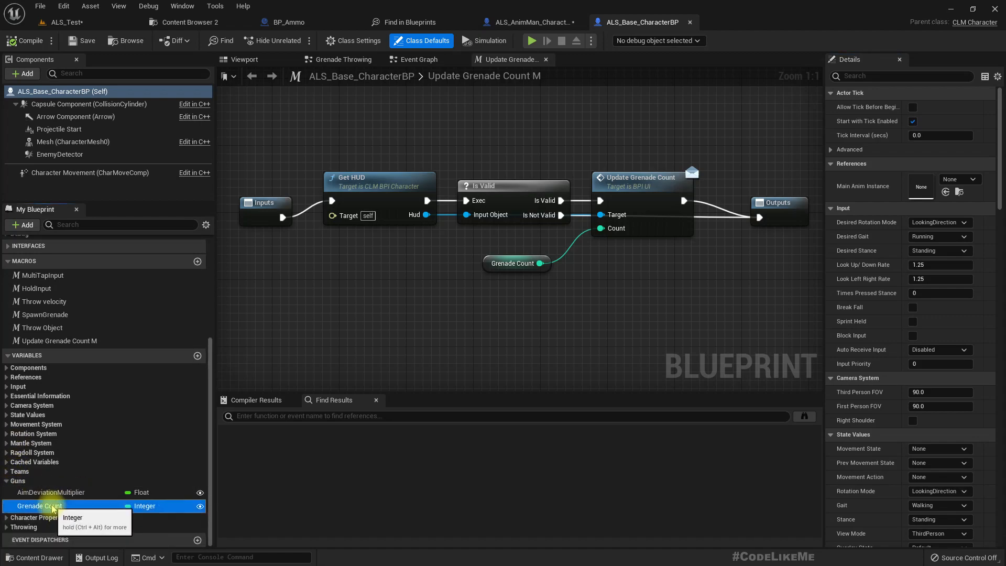
{"action": "left_click", "coordinate": [38, 506]}
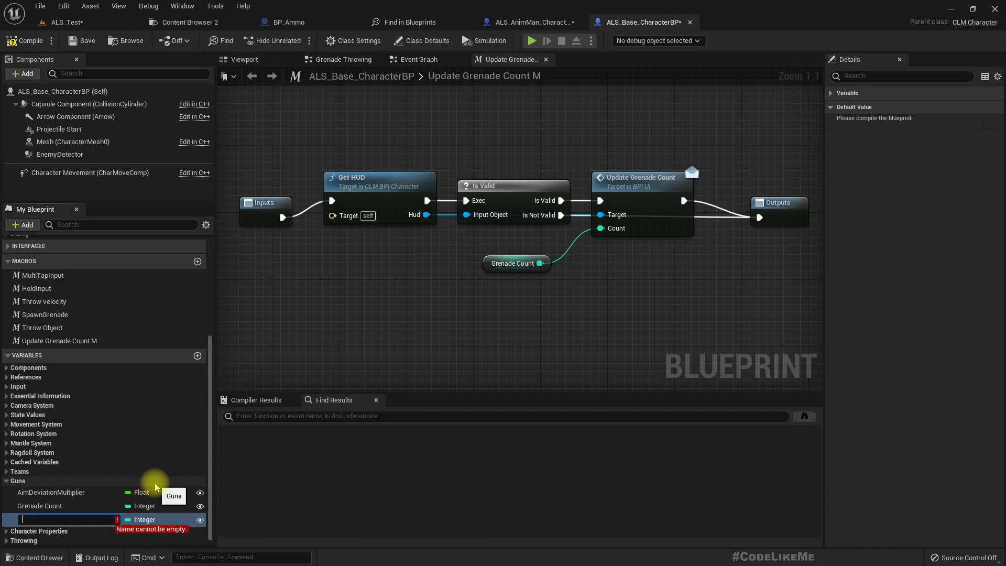
{"action": "type", "text": "Max Grenade Count"}
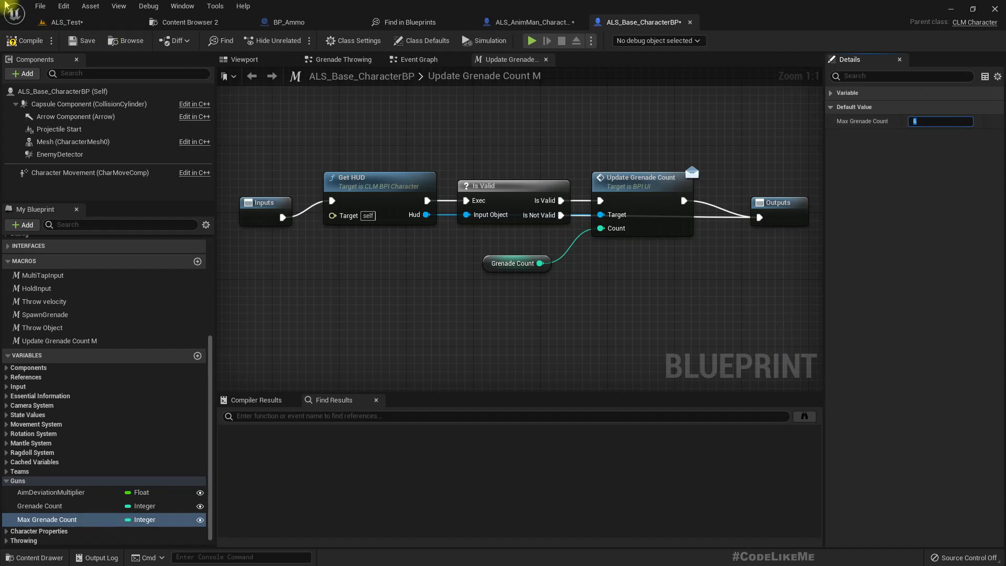
{"action": "mouse_move", "coordinate": [594, 70]}
{"action": "type", "text": "6"}
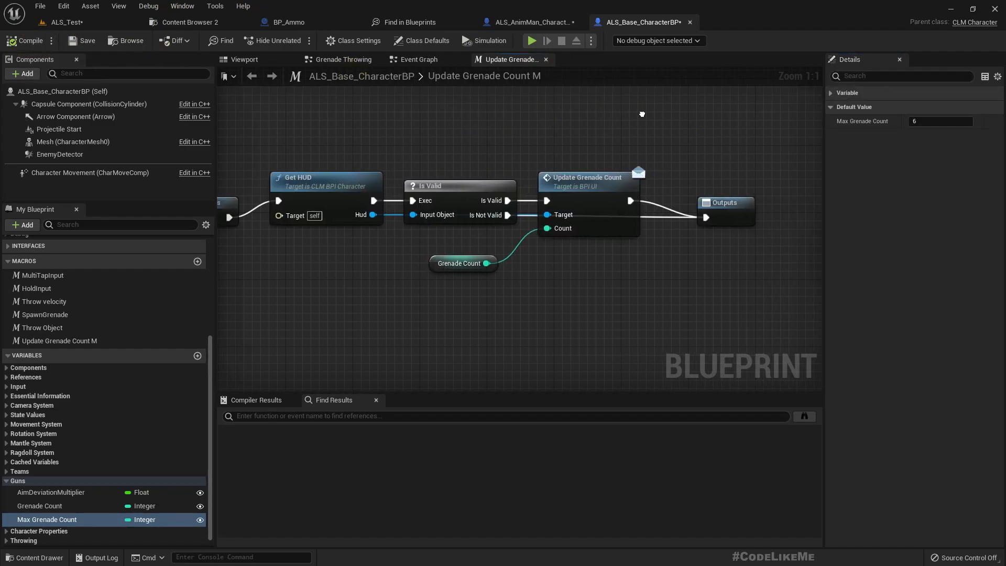
{"action": "mouse_move", "coordinate": [526, 22]}
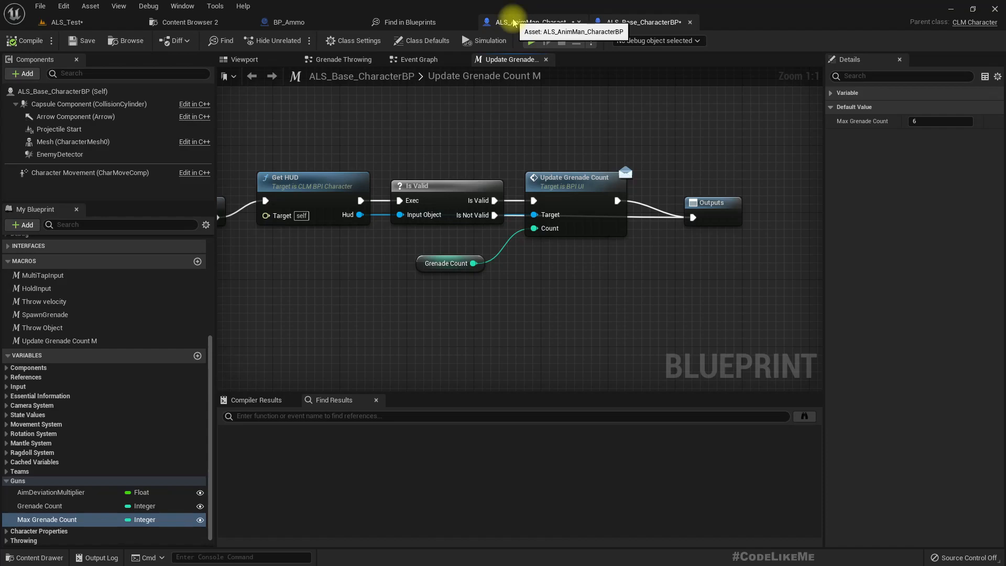
Add Grenade Count plus Amount, clamp by Max Grenade Count, and set Grenade Count.
{"action": "left_click", "coordinate": [531, 22]}
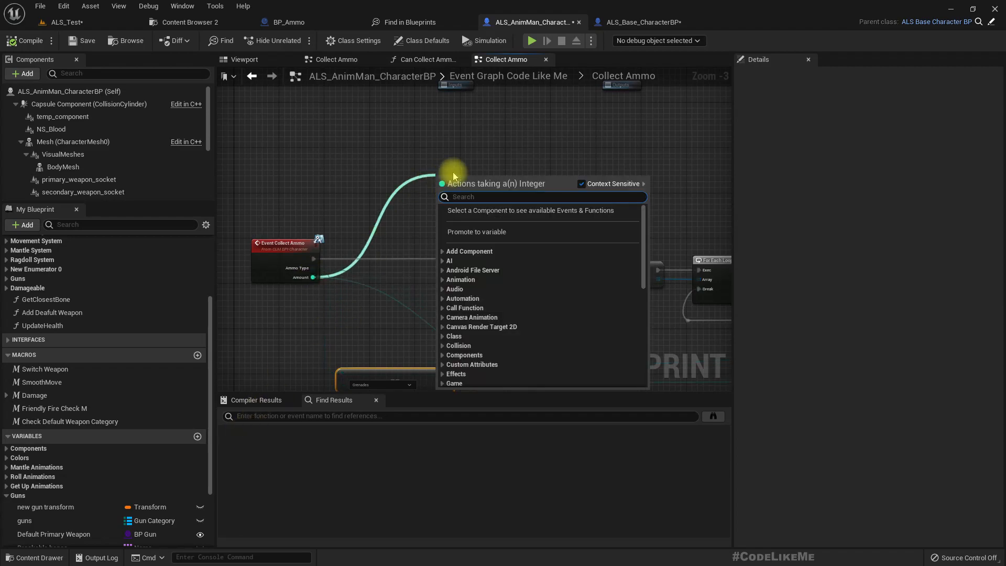
{"action": "type", "text": "ge"}
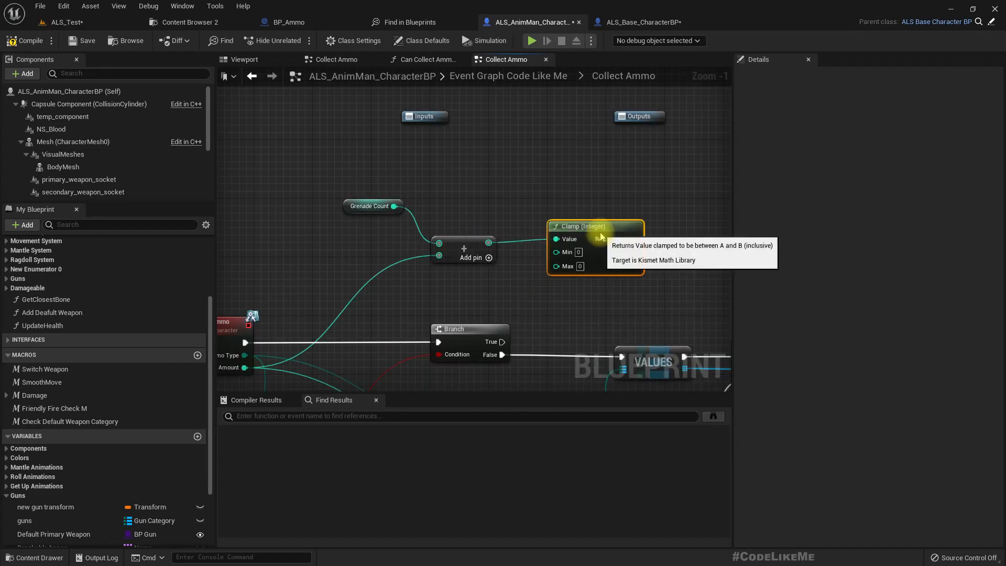
{"action": "mouse_move", "coordinate": [585, 239]}
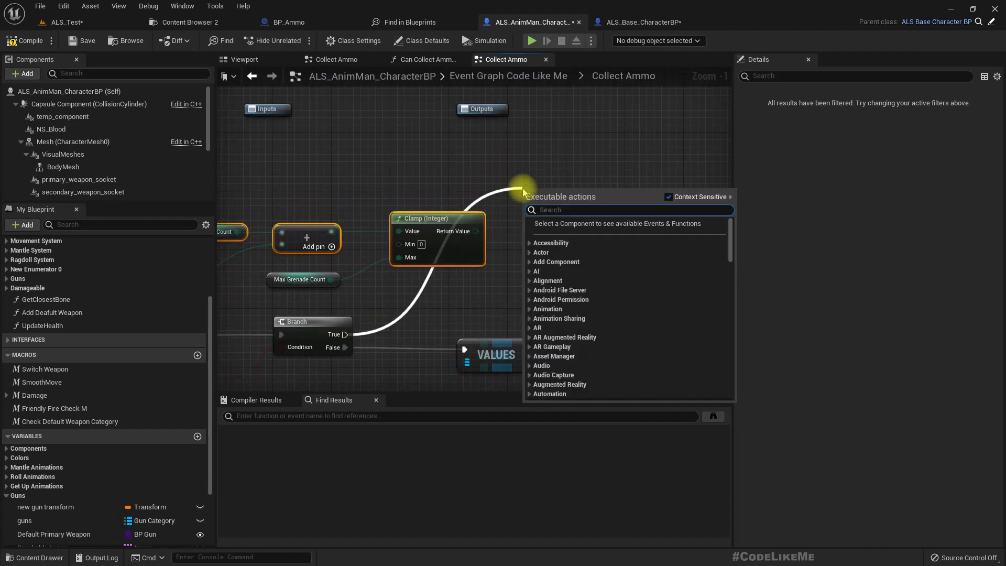
{"action": "type", "text": "set grenade"}
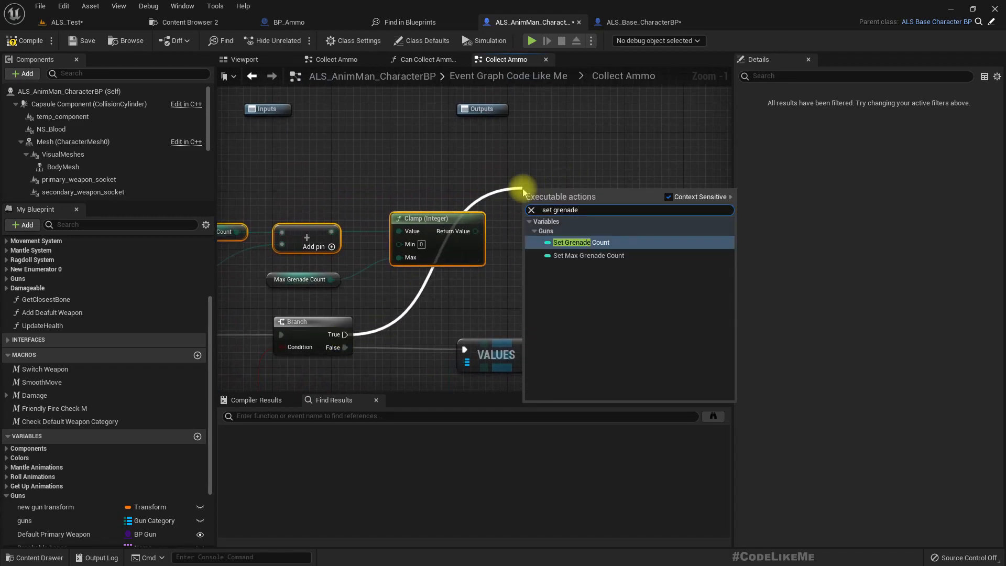
{"action": "left_click", "coordinate": [571, 242]}
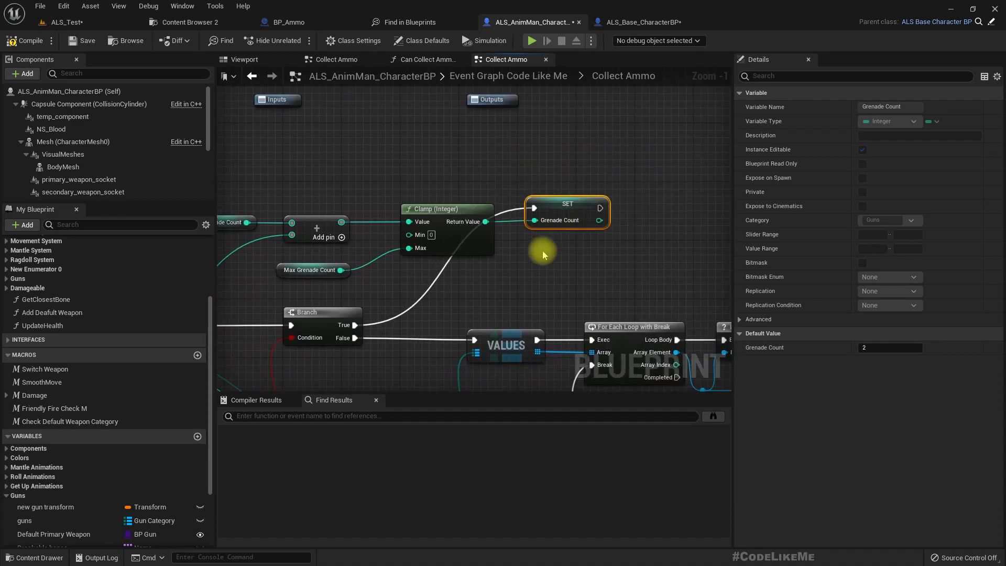
{"action": "scroll", "scroll_direction": "down", "scroll_amount": 3}
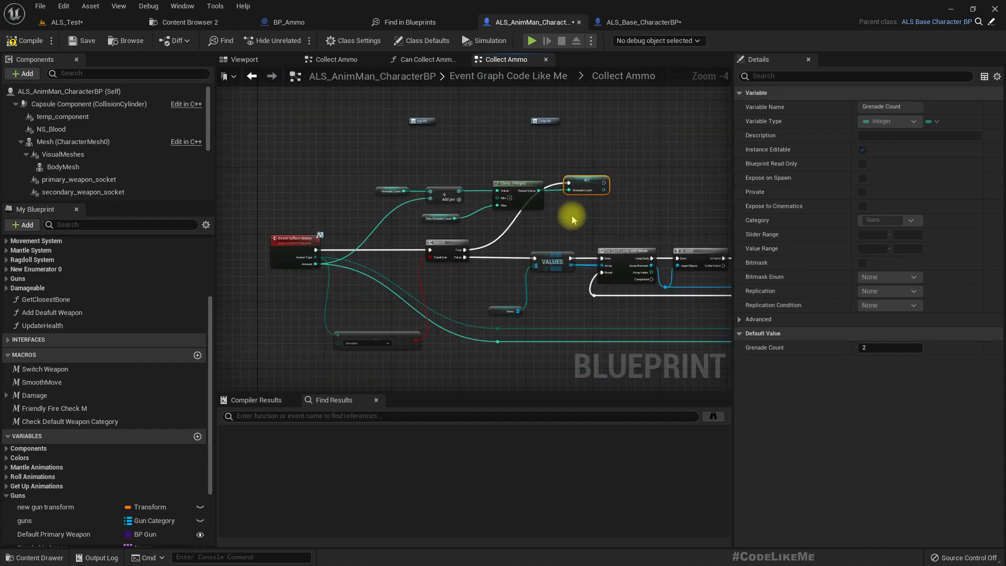
{"action": "scroll", "scroll_direction": "up", "scroll_amount": 3}
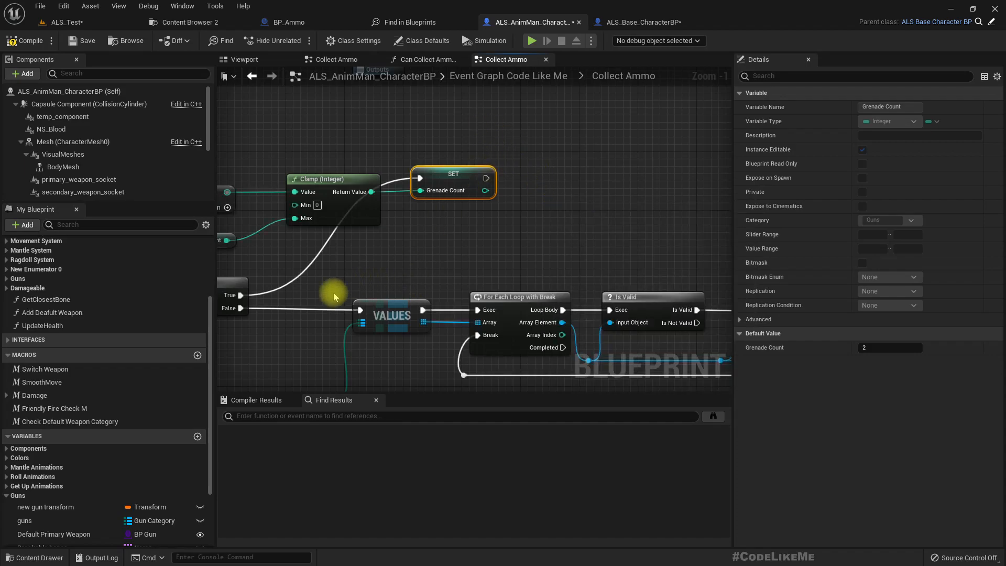
{"action": "mouse_move", "coordinate": [565, 243]}
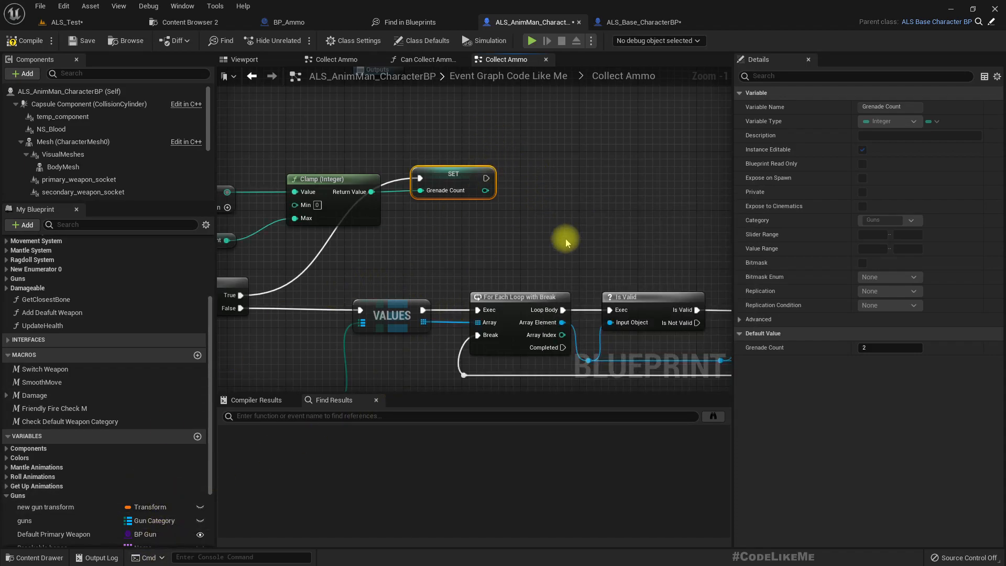
{"action": "mouse_move", "coordinate": [582, 232]}
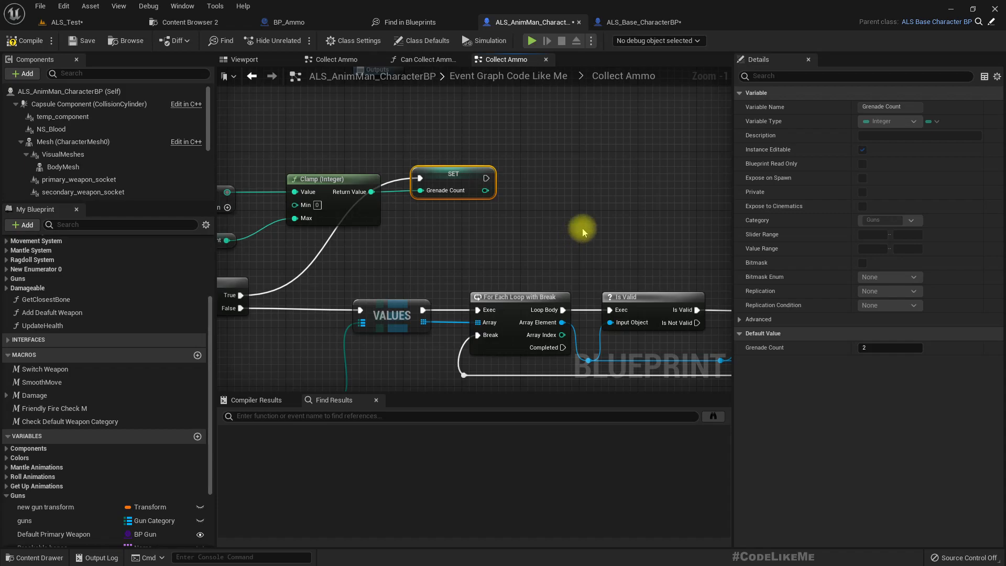
{"action": "scroll", "scroll_direction": "up", "scroll_amount": 3}
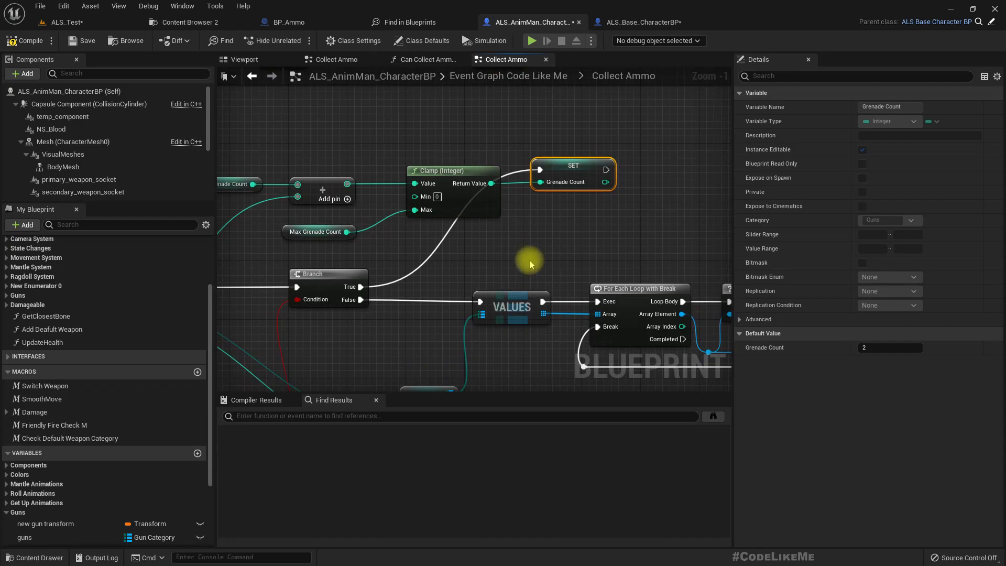
Inspect the Update Grenade Count M macro's inputs and outputs in the base character blueprint.
{"action": "left_click", "coordinate": [641, 22]}
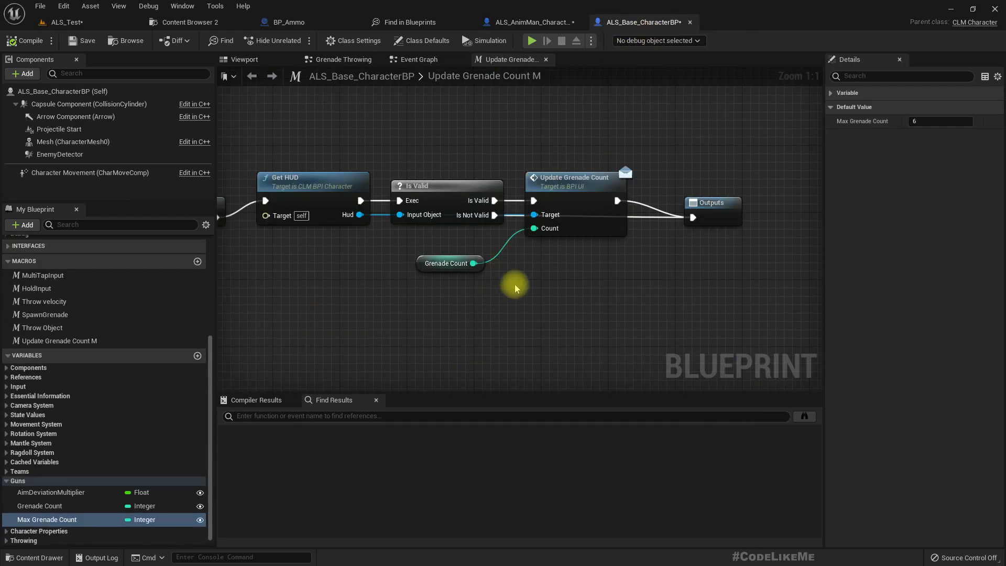
{"action": "scroll", "scroll_direction": "down", "scroll_amount": 3}
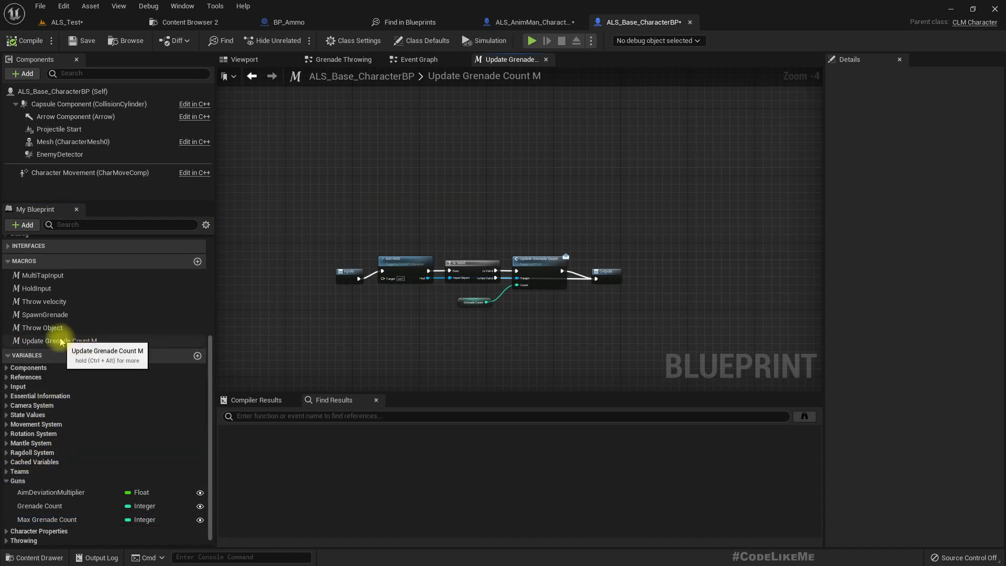
{"action": "scroll", "scroll_direction": "up", "scroll_amount": 3}
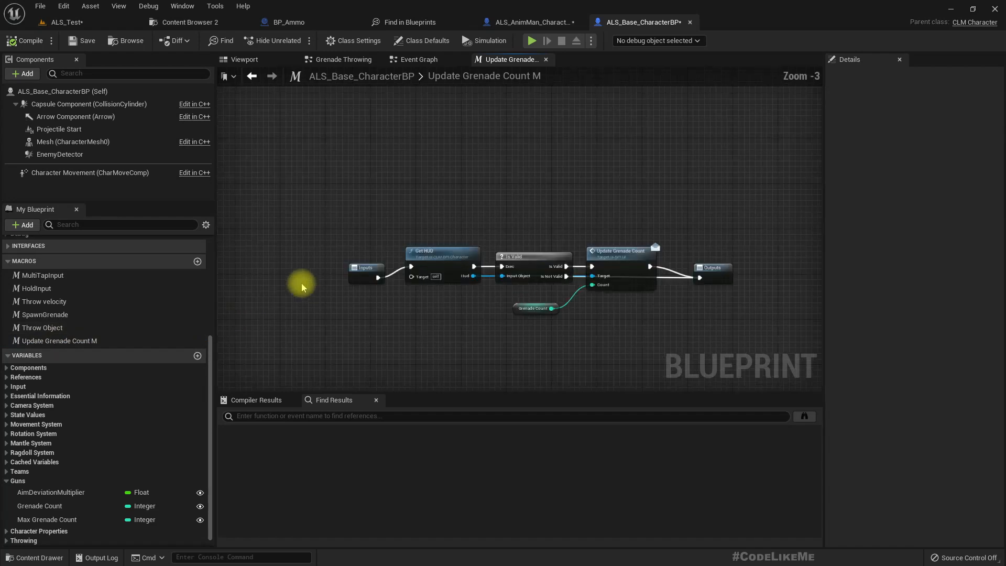
{"action": "left_click", "coordinate": [317, 242]}
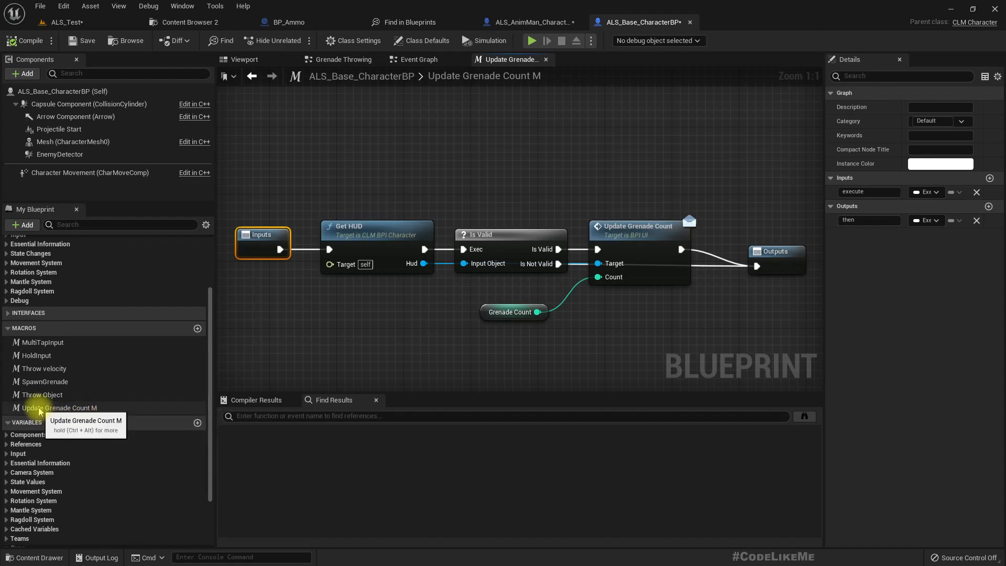
Find references to the grenade count macro and open the ALS_Player blueprint.
{"action": "right_click", "coordinate": [59, 407]}
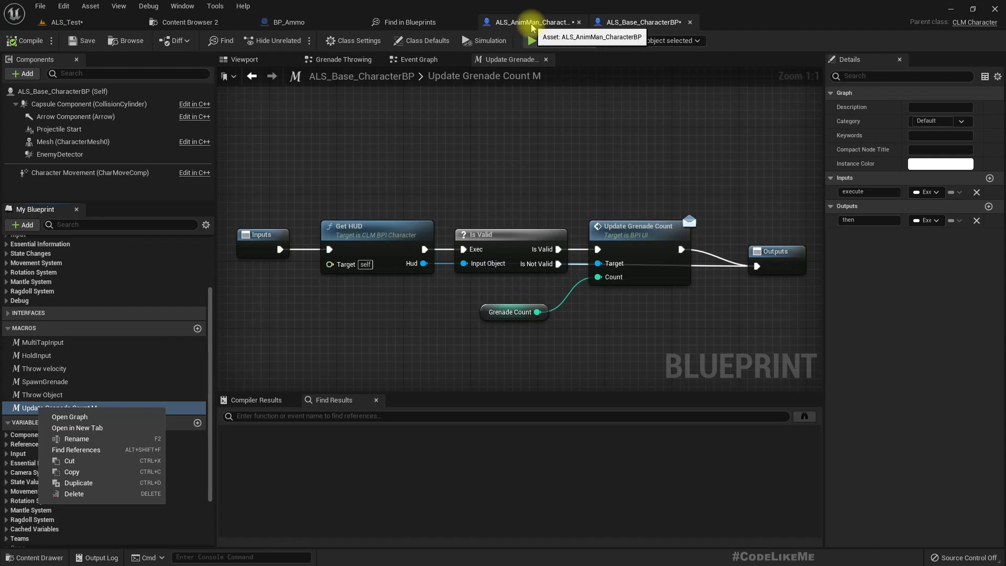
{"action": "mouse_move", "coordinate": [75, 449]}
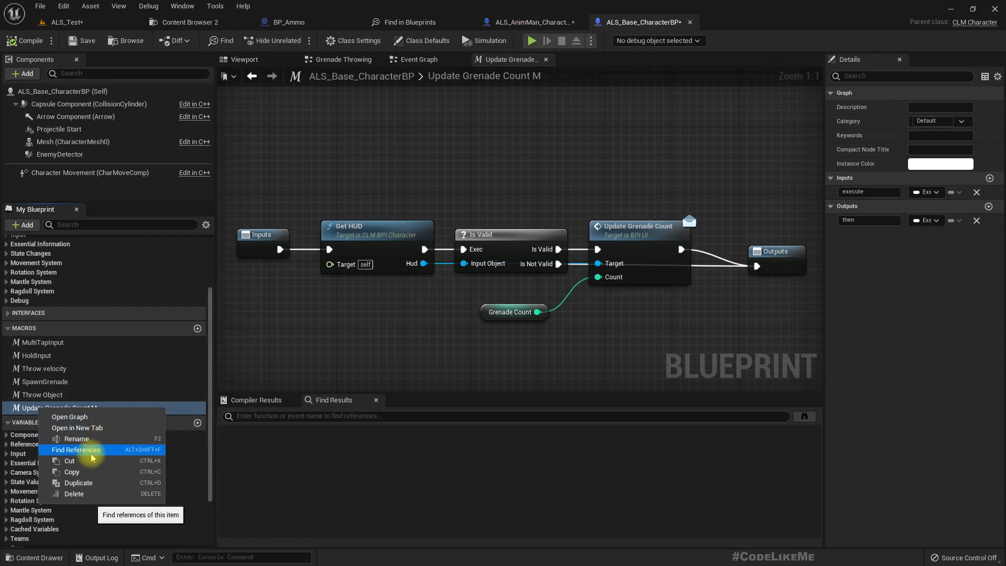
{"action": "left_click", "coordinate": [75, 449]}
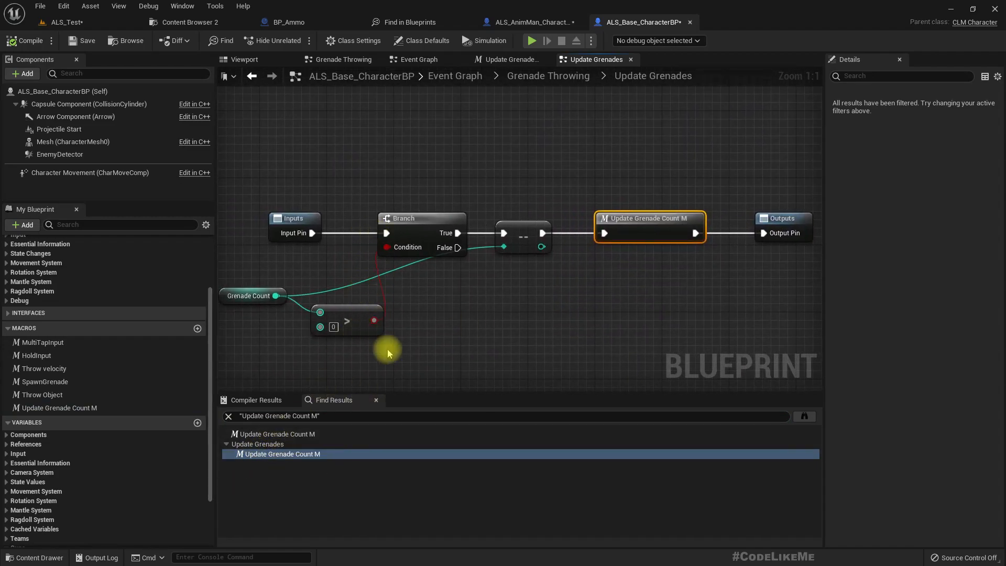
{"action": "mouse_move", "coordinate": [526, 22]}
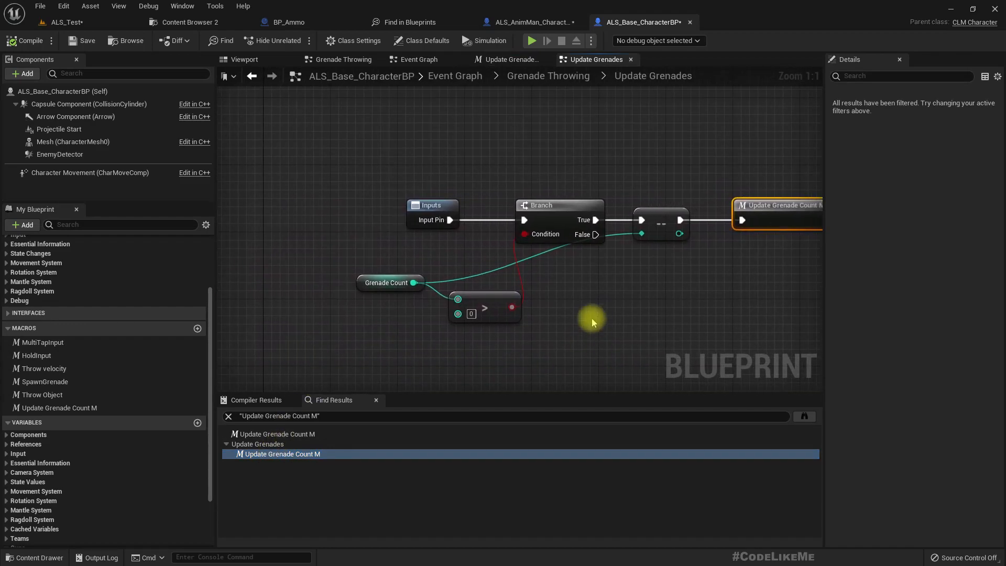
{"action": "mouse_move", "coordinate": [548, 75]}
{"action": "type", "text": "begin"}
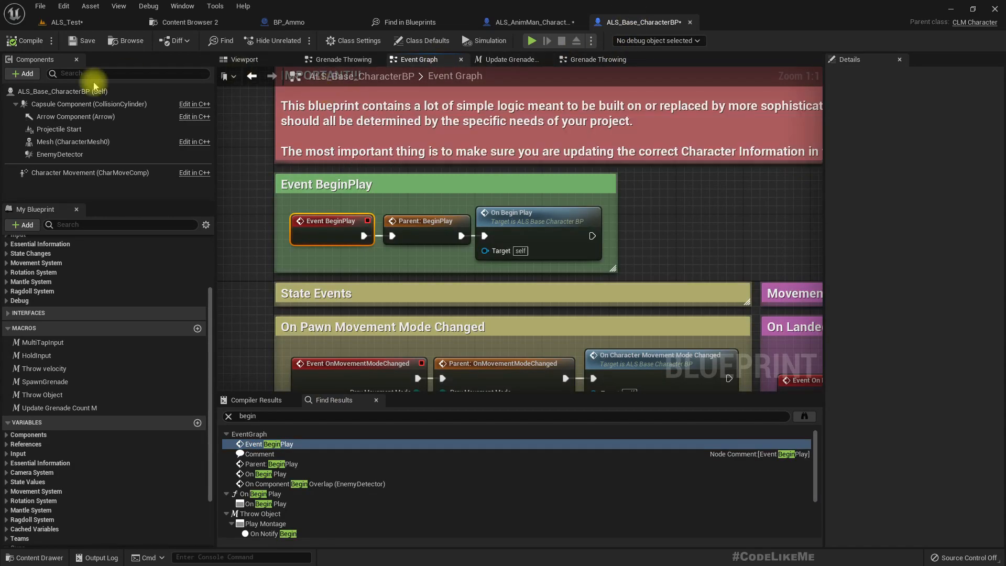
{"action": "left_click", "coordinate": [185, 22]}
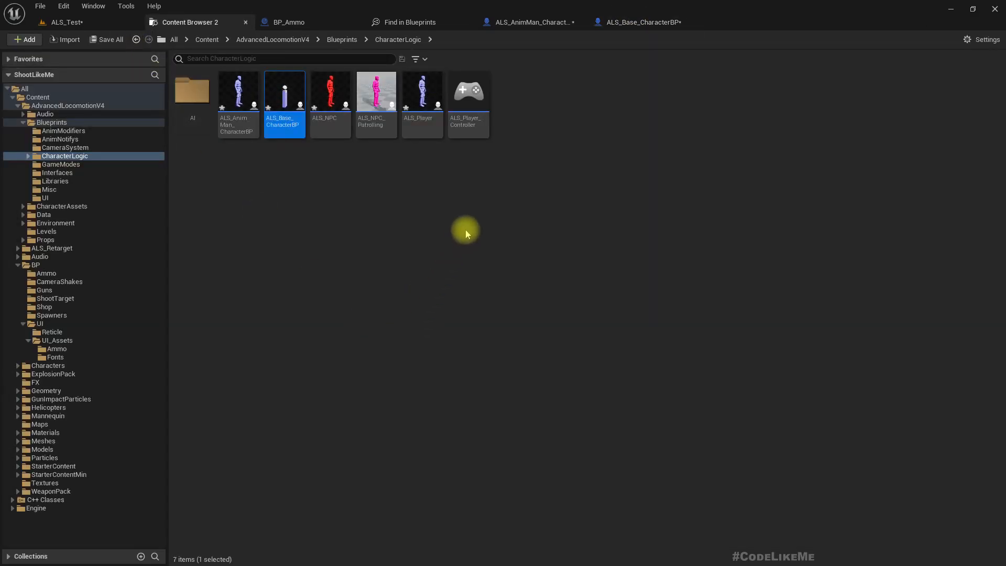
{"action": "double_click", "coordinate": [422, 89]}
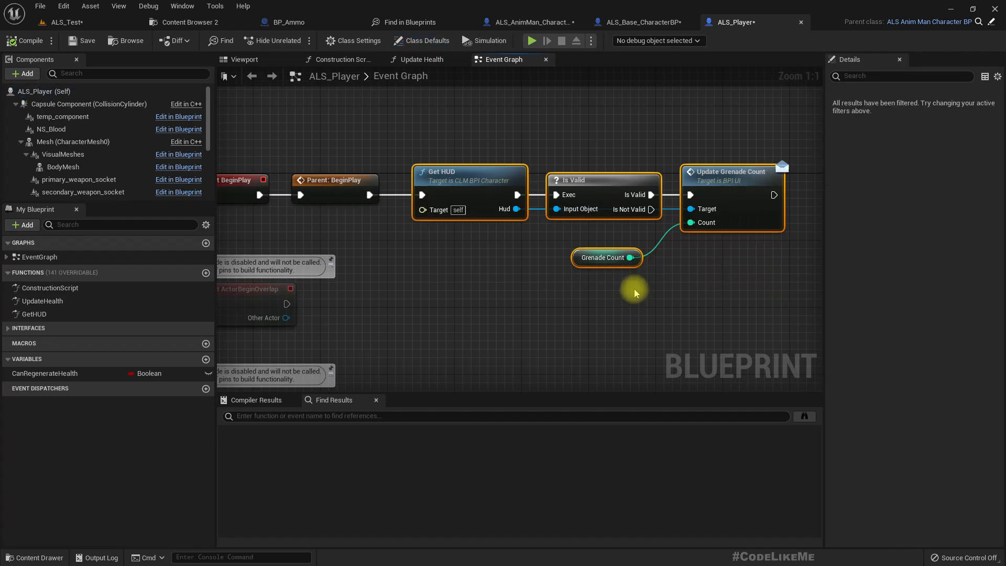
{"action": "mouse_move", "coordinate": [641, 22]}
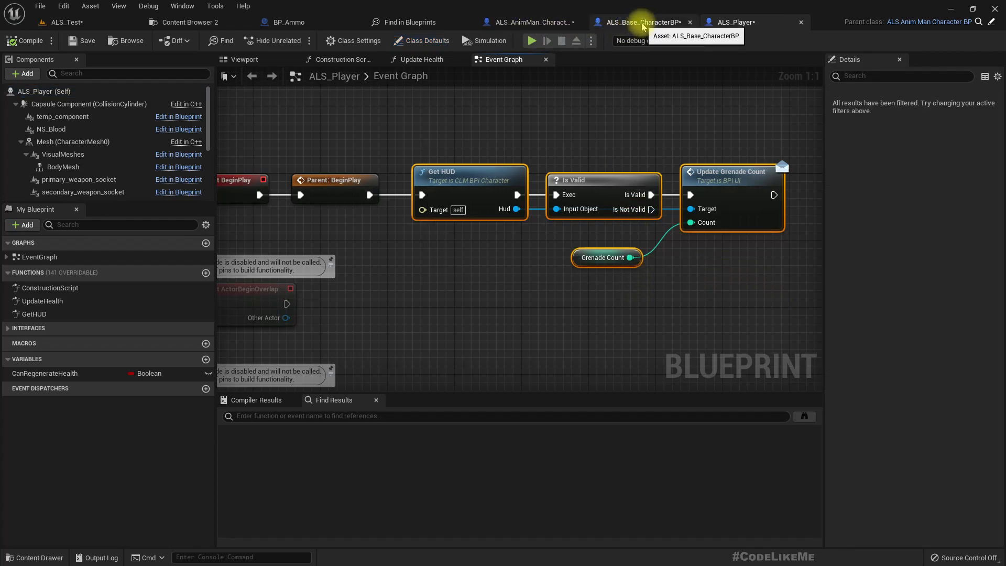
In ALS_Base_CharacterBP, give the UpdateGrenadecount function the UI category.
{"action": "left_click", "coordinate": [641, 22]}
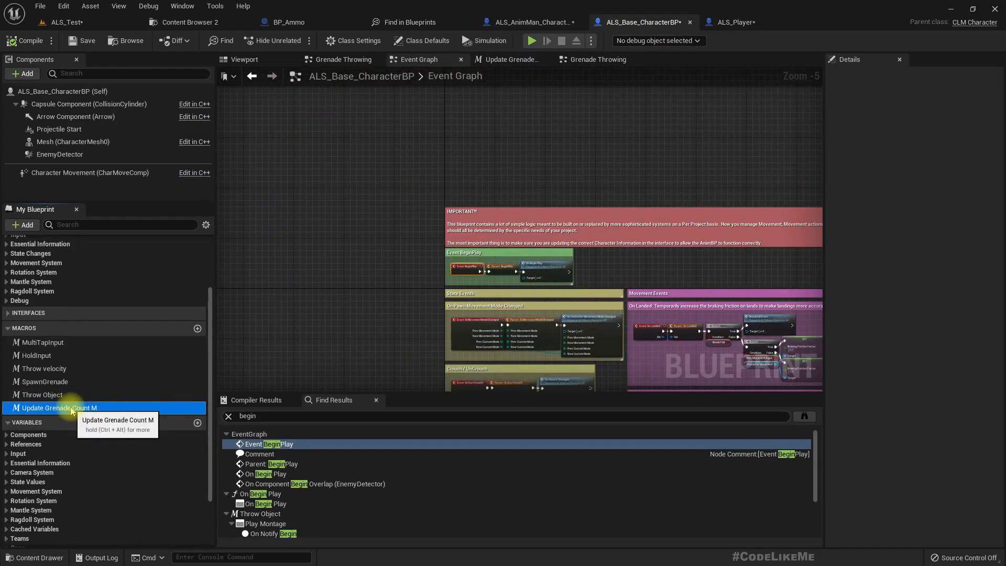
{"action": "double_click", "coordinate": [58, 407]}
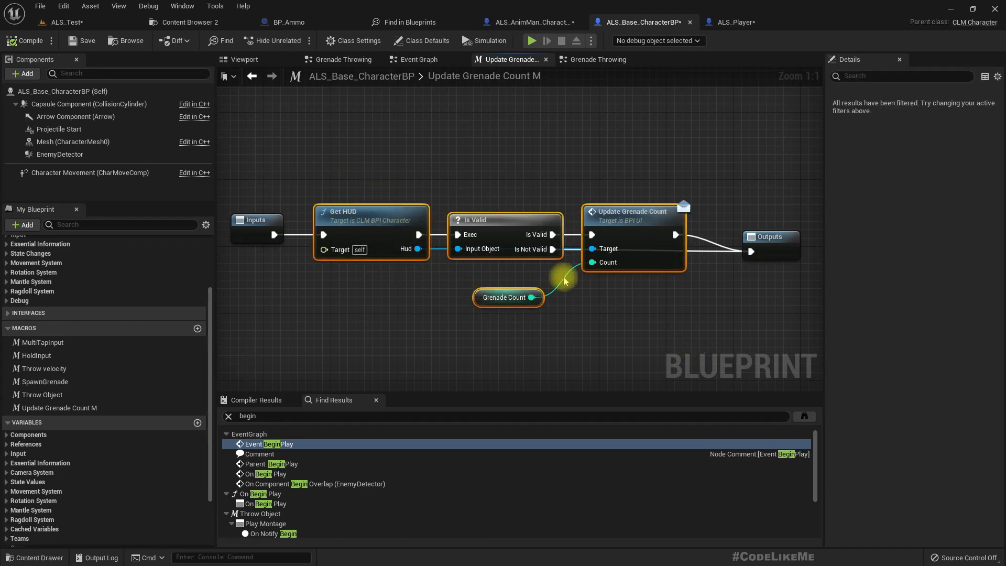
{"action": "mouse_move", "coordinate": [436, 368]}
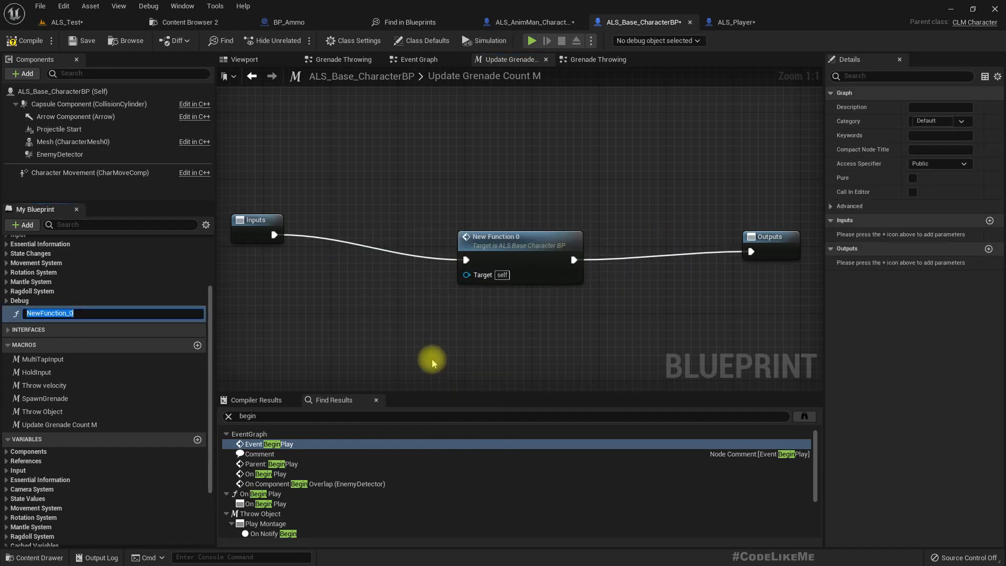
{"action": "type", "text": "UpdateGrenade"}
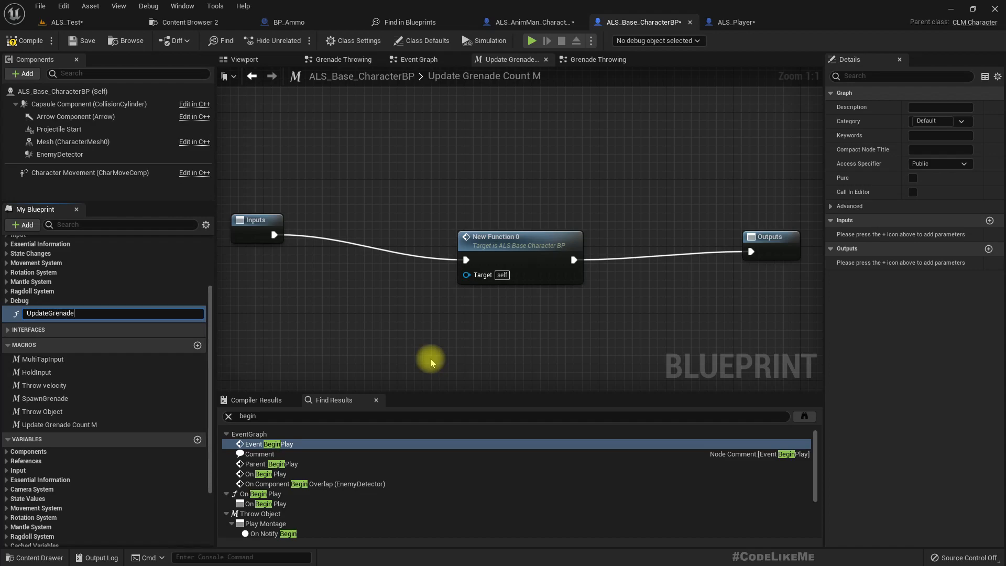
{"action": "type", "text": "count"}
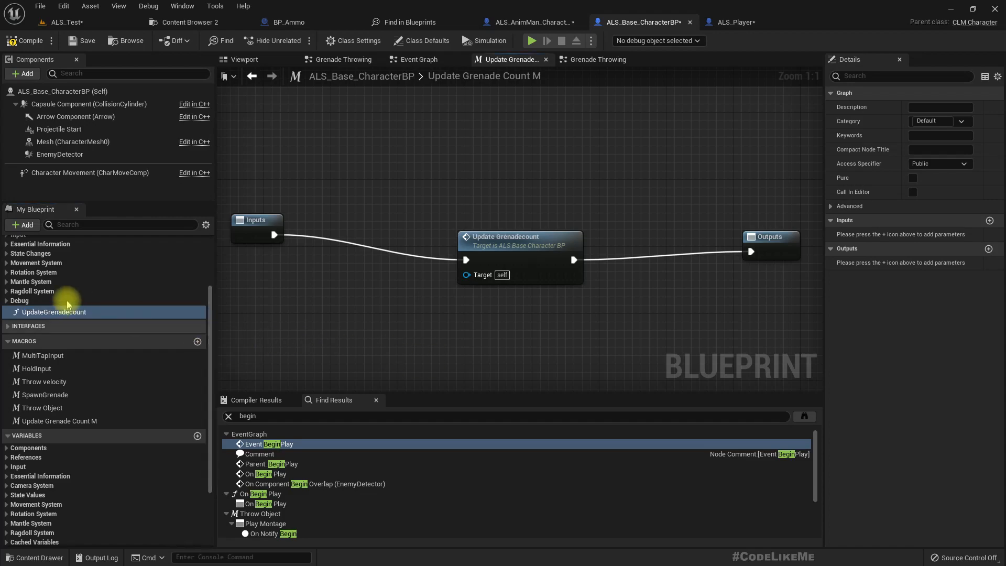
{"action": "scroll", "scroll_direction": "up", "scroll_amount": 3}
{"action": "type", "text": "UI"}
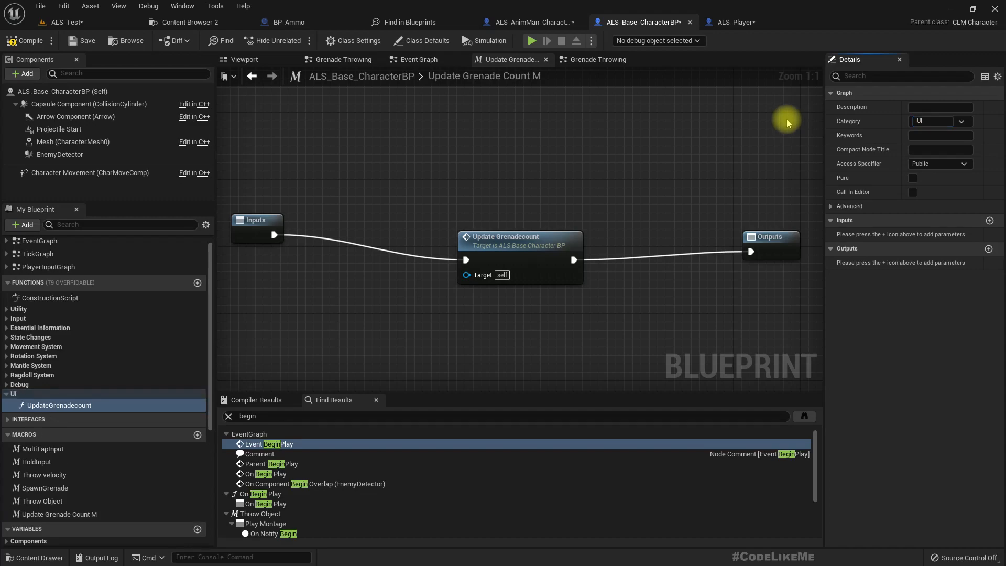
{"action": "mouse_move", "coordinate": [27, 40]}
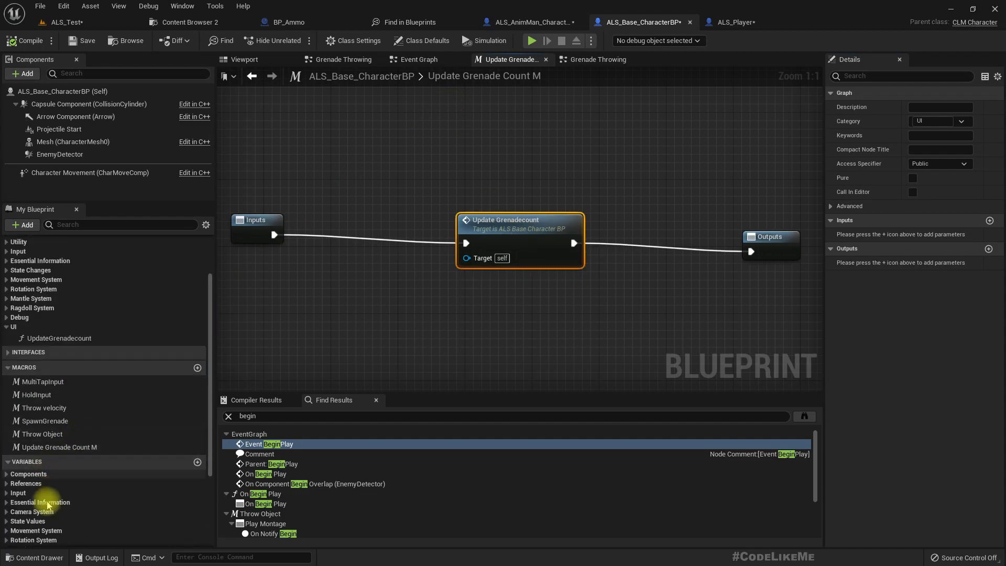
Replace the macro node in Update Grenades with an UpdateGrenadecount function call and compile.
{"action": "left_click", "coordinate": [59, 447]}
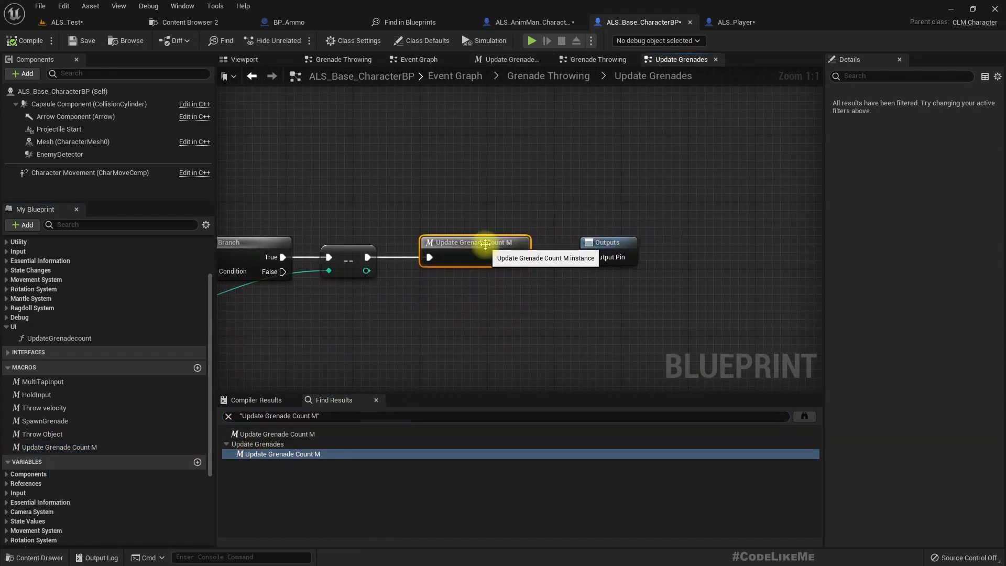
{"action": "right_click", "coordinate": [473, 242]}
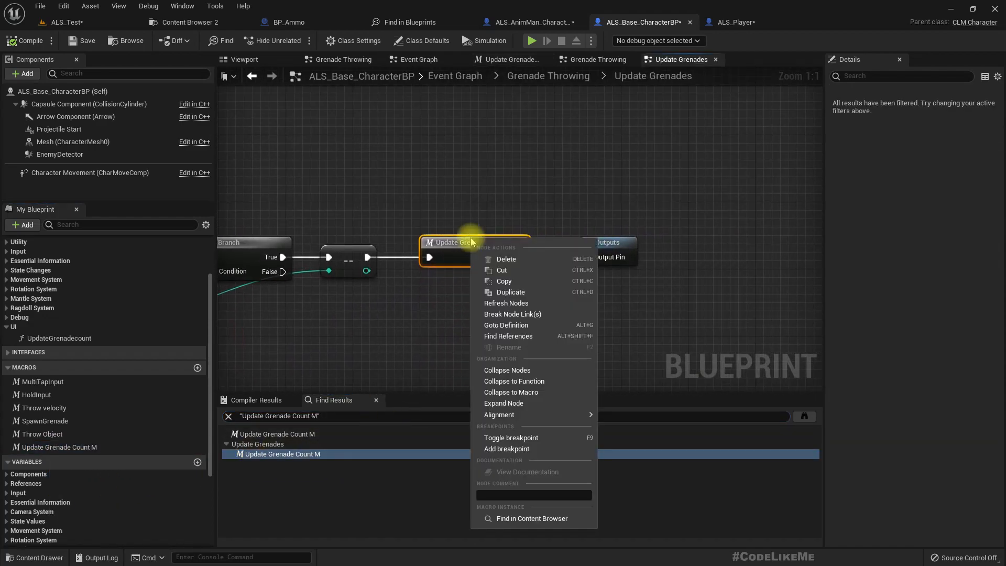
{"action": "mouse_move", "coordinate": [431, 322]}
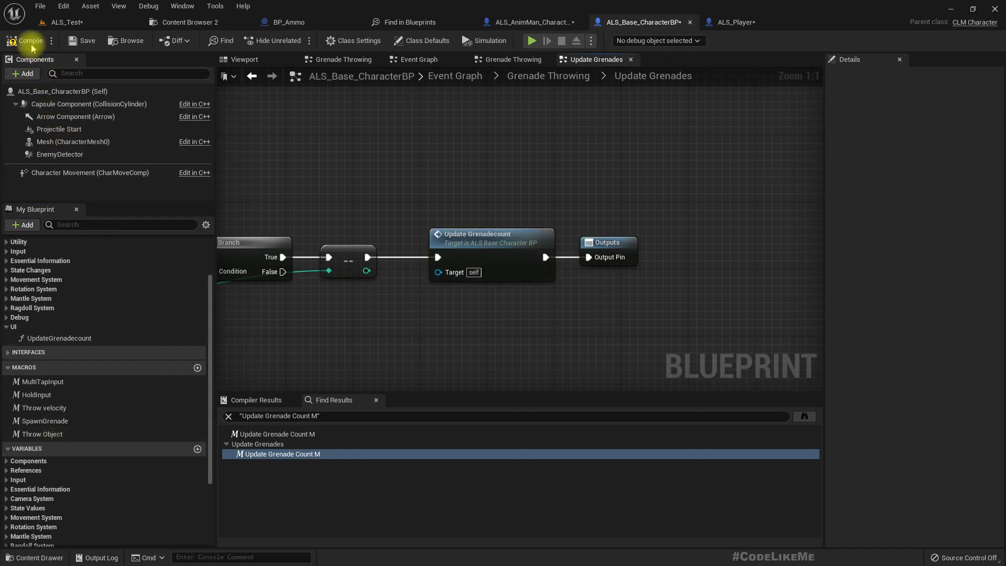
{"action": "left_click", "coordinate": [731, 22]}
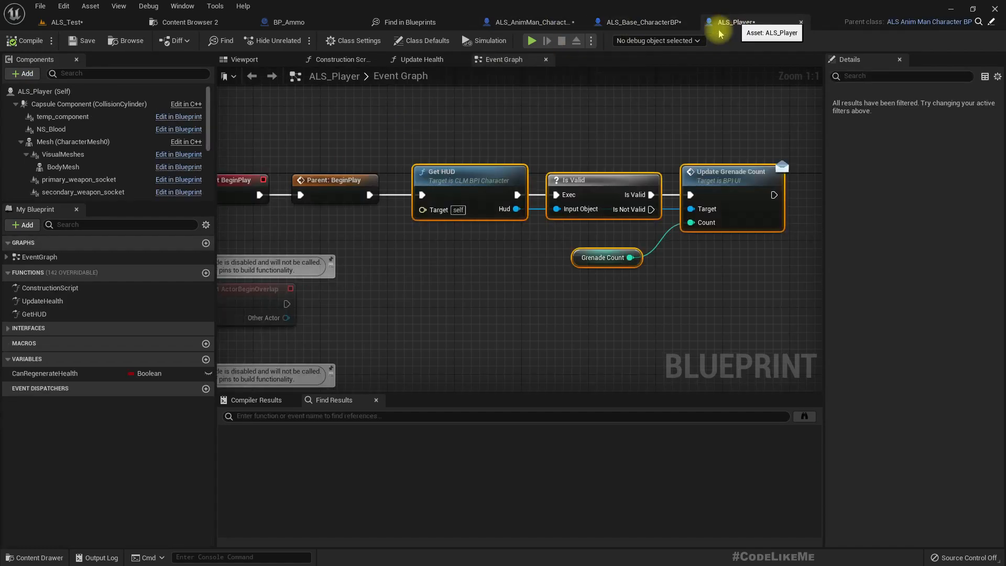
{"action": "mouse_move", "coordinate": [743, 302]}
{"action": "type", "text": "Update"}
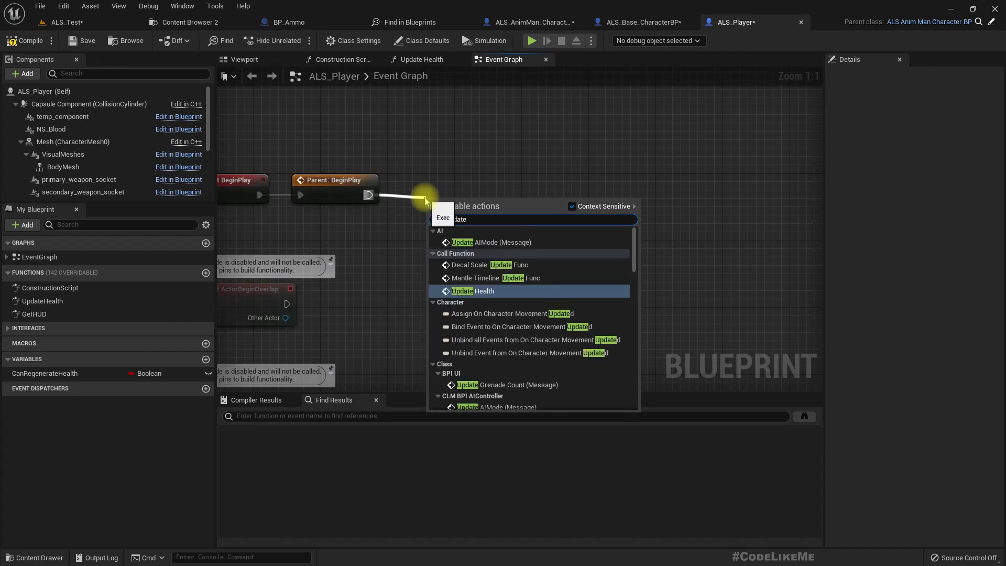
Connect Parent: BeginPlay directly to an Update Grenadecount function call, removing the message node.
{"action": "left_click", "coordinate": [506, 384]}
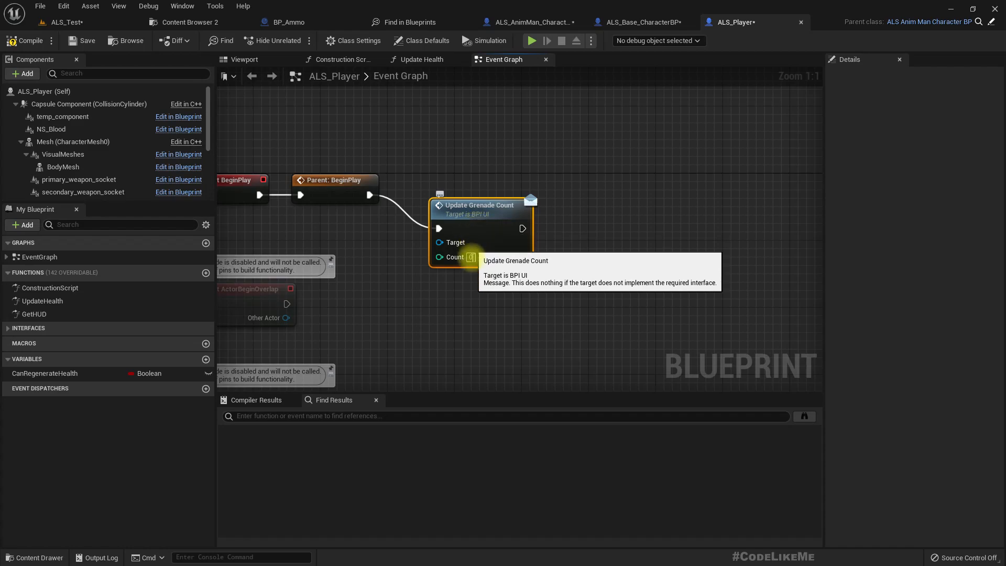
{"action": "mouse_move", "coordinate": [455, 257]}
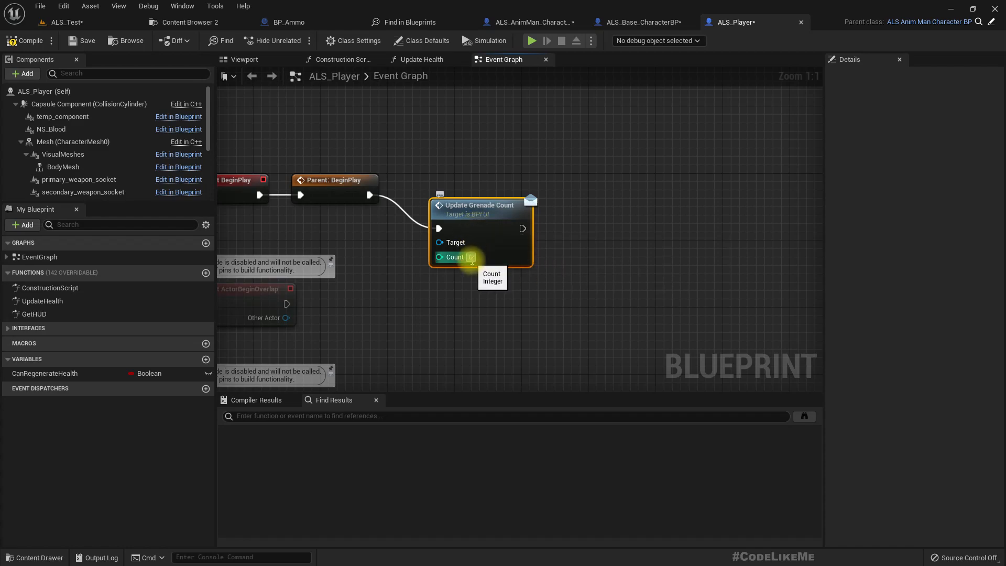
{"action": "mouse_move", "coordinate": [627, 176]}
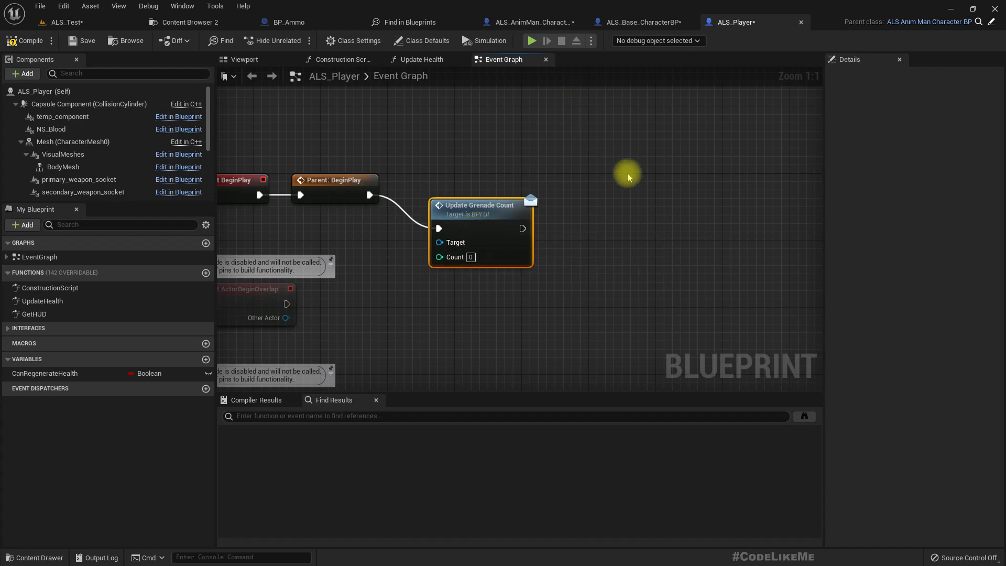
{"action": "key", "text": "Delete"}
{"action": "type", "text": "update gre"}
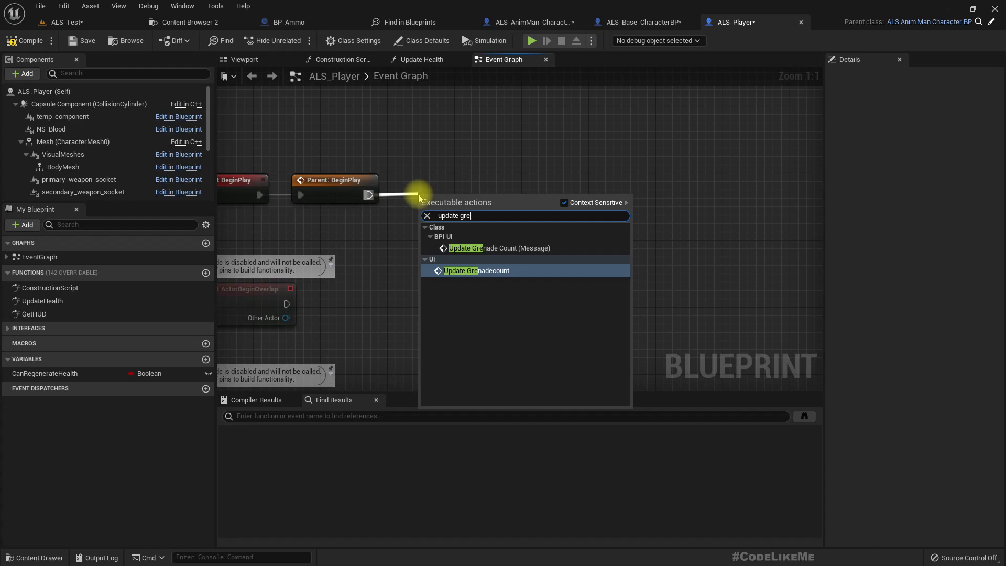
{"action": "left_click", "coordinate": [476, 271]}
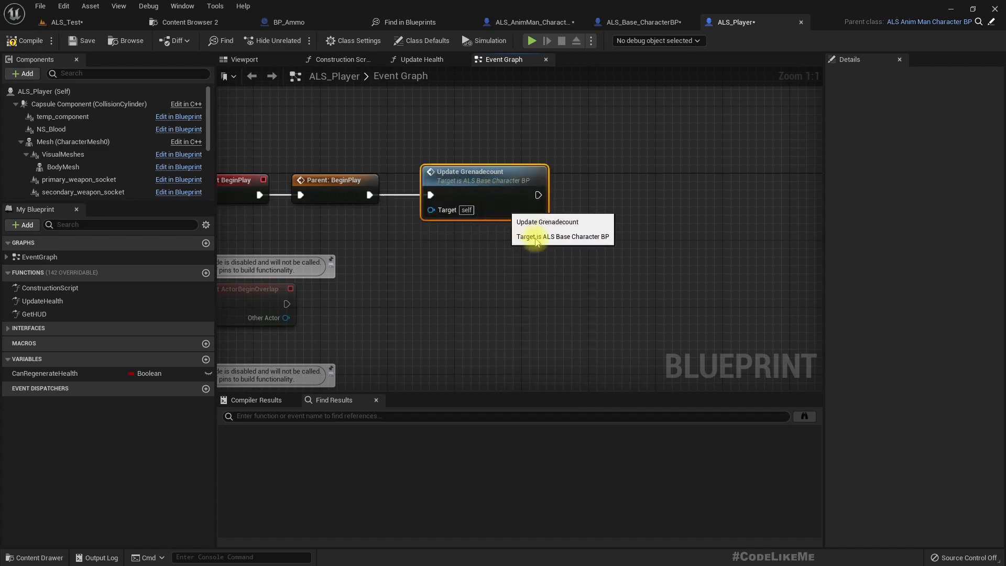
{"action": "mouse_move", "coordinate": [519, 22]}
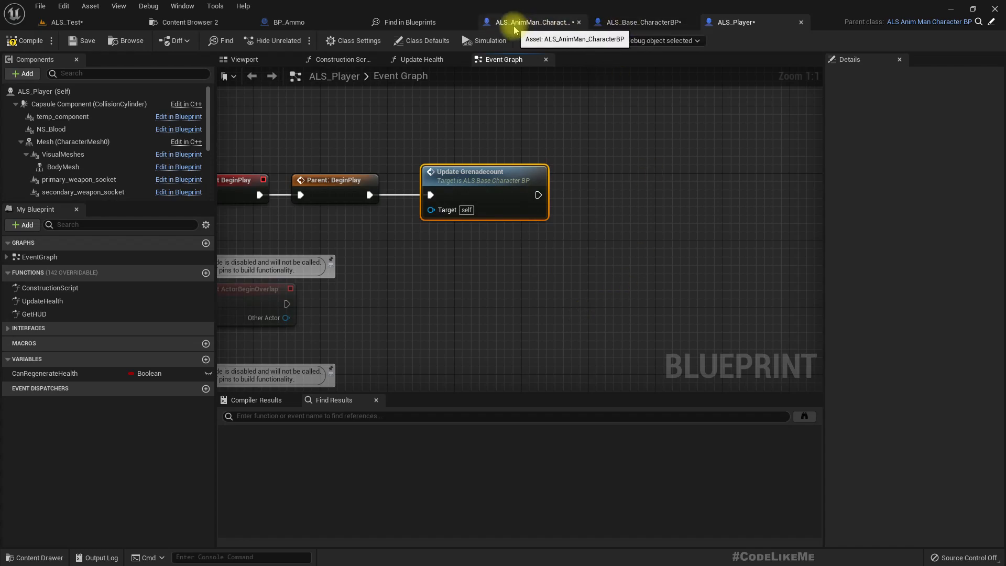
Call Update Grenadecount after the Grenade Count SET node in ALS_AnimMan_CharacterBP's Collect Ammo.
{"action": "left_click", "coordinate": [529, 22]}
{"action": "type", "text": "updategre"}
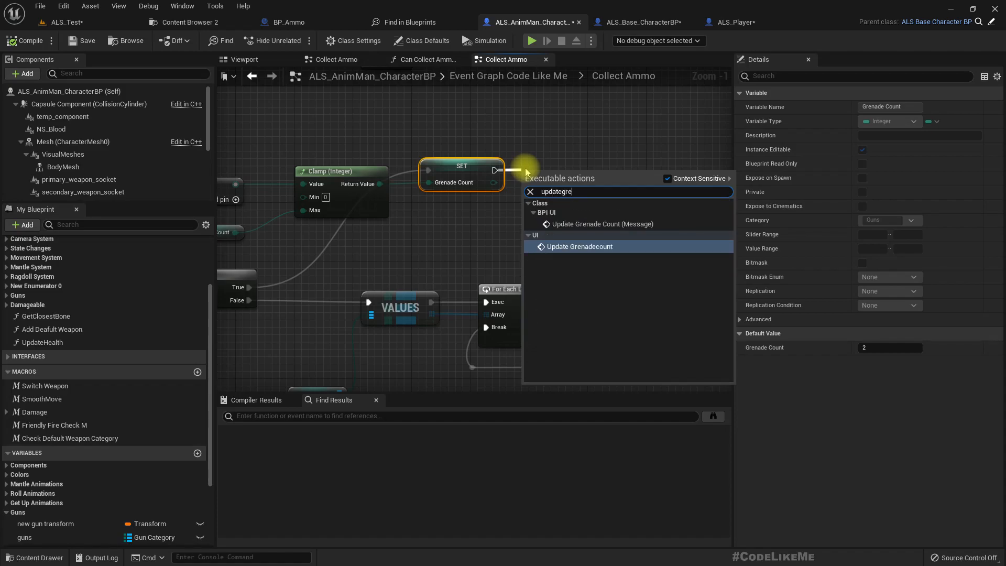
{"action": "left_click", "coordinate": [578, 246]}
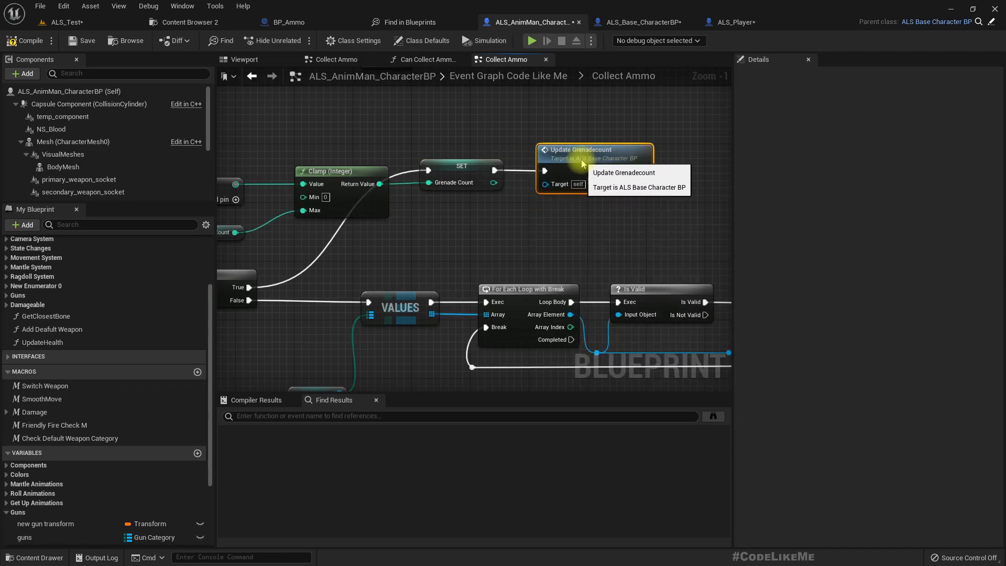
{"action": "left_click", "coordinate": [58, 22]}
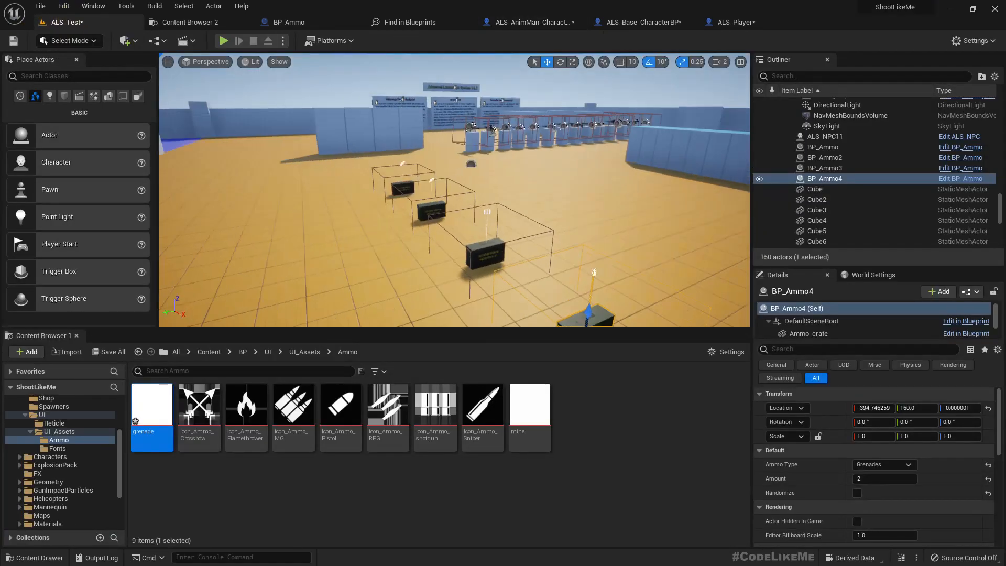
Play the level and throw a grenade, checking the HUD grenade count drops to 4.
{"action": "left_click", "coordinate": [224, 40]}
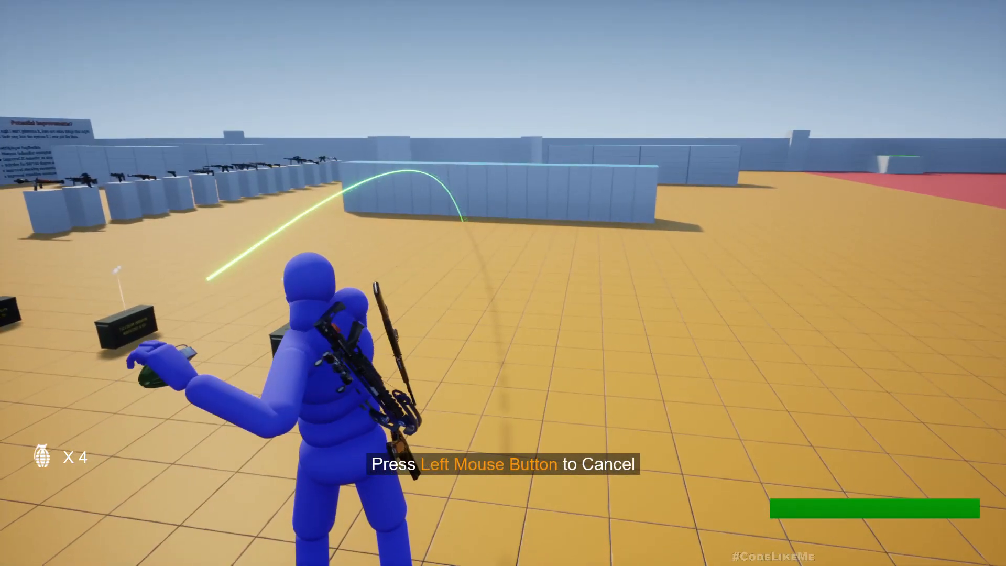
{"action": "left_click", "coordinate": [503, 283]}
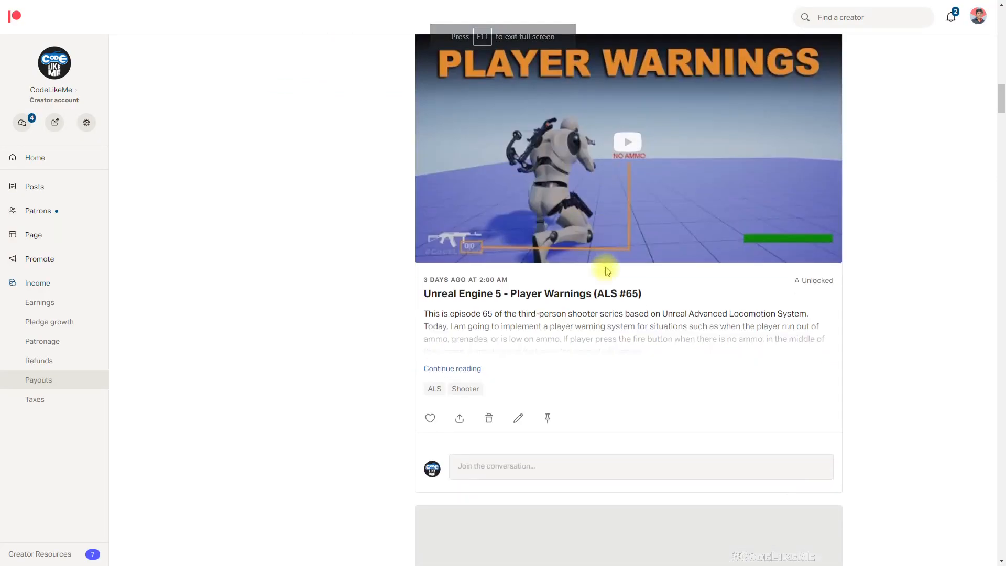
Scroll the Patreon feed down to older Unreal Engine 5 tutorial posts like Looting Enemies.
{"action": "scroll", "scroll_direction": "down", "scroll_amount": 3}
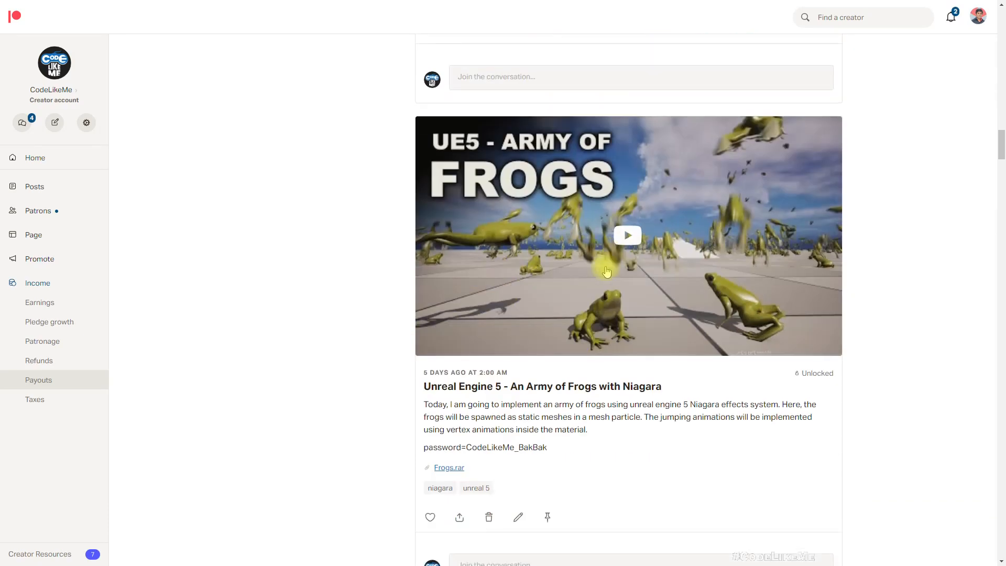
{"action": "scroll", "scroll_direction": "down", "scroll_amount": 3}
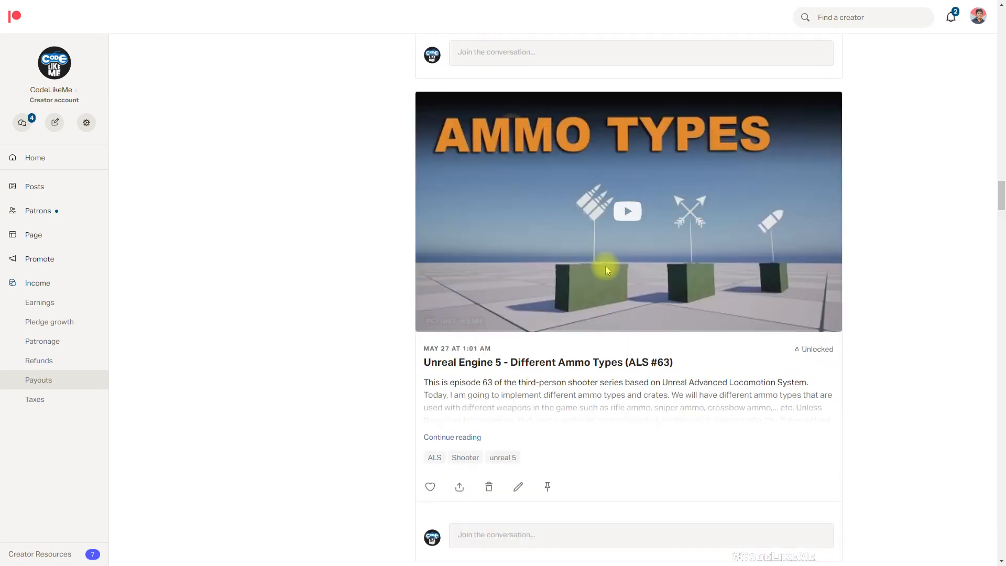
{"action": "scroll", "scroll_direction": "down", "scroll_amount": 3}
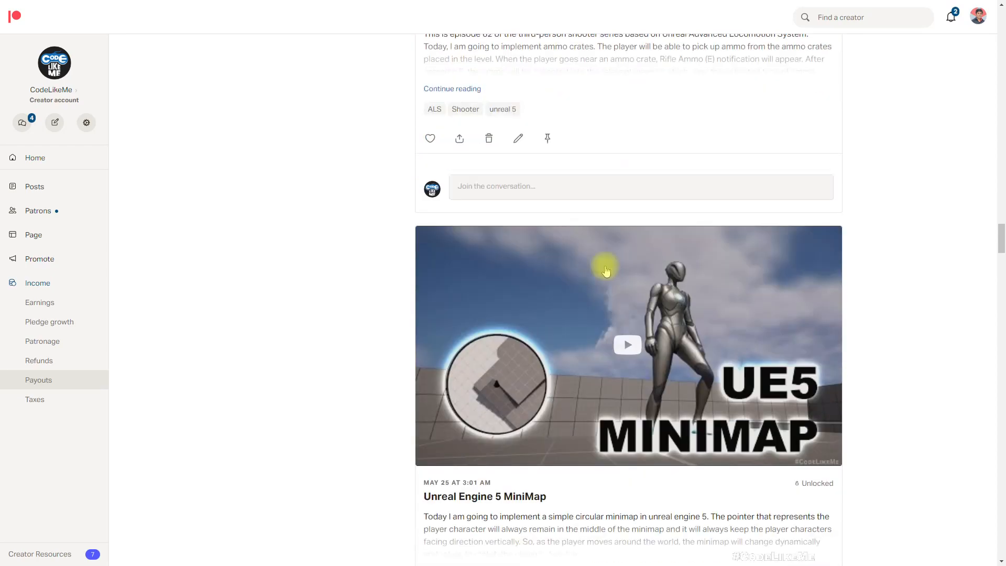
{"action": "scroll", "scroll_direction": "down", "scroll_amount": 3}
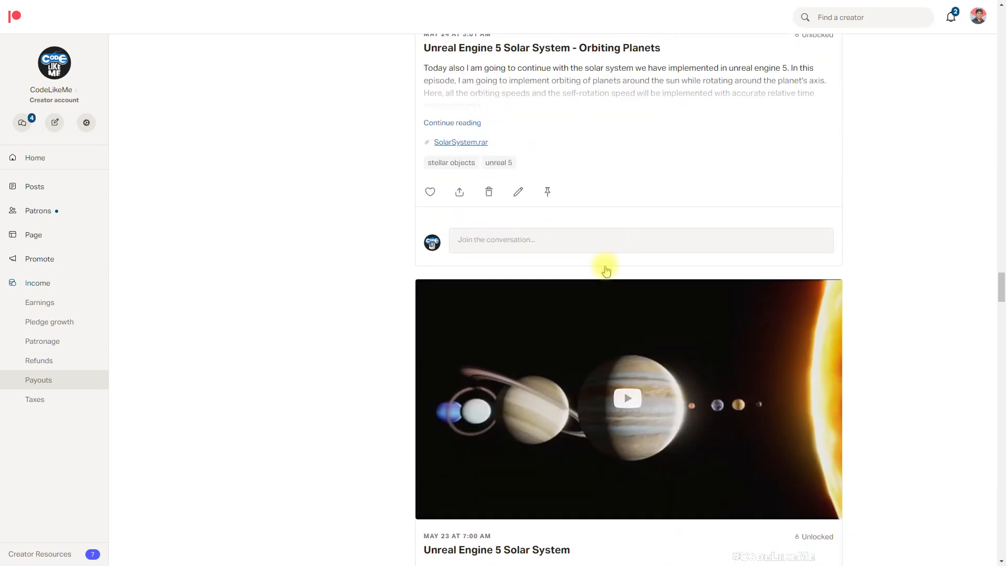
{"action": "scroll", "scroll_direction": "down", "scroll_amount": 3}
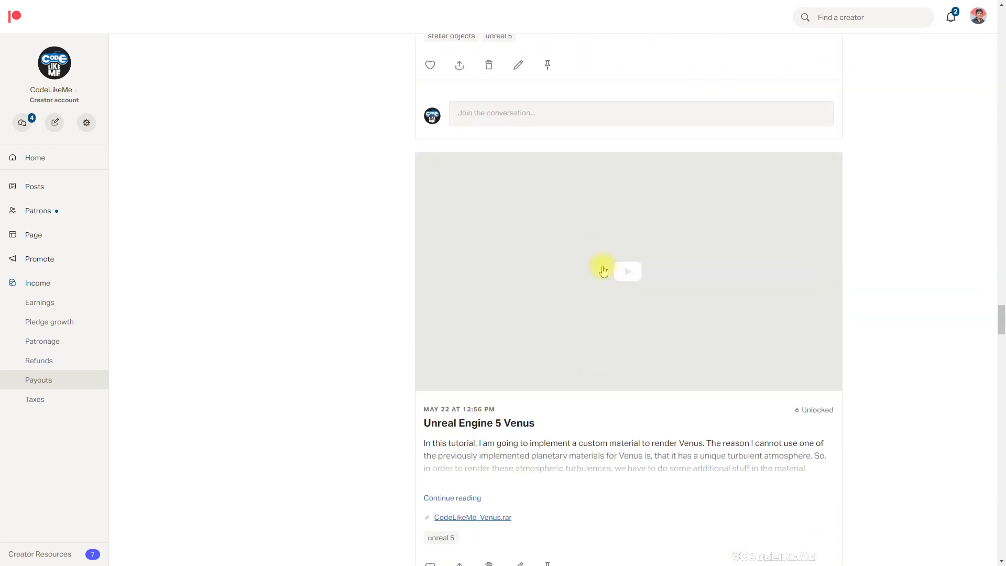
{"action": "scroll", "scroll_direction": "up", "scroll_amount": 3}
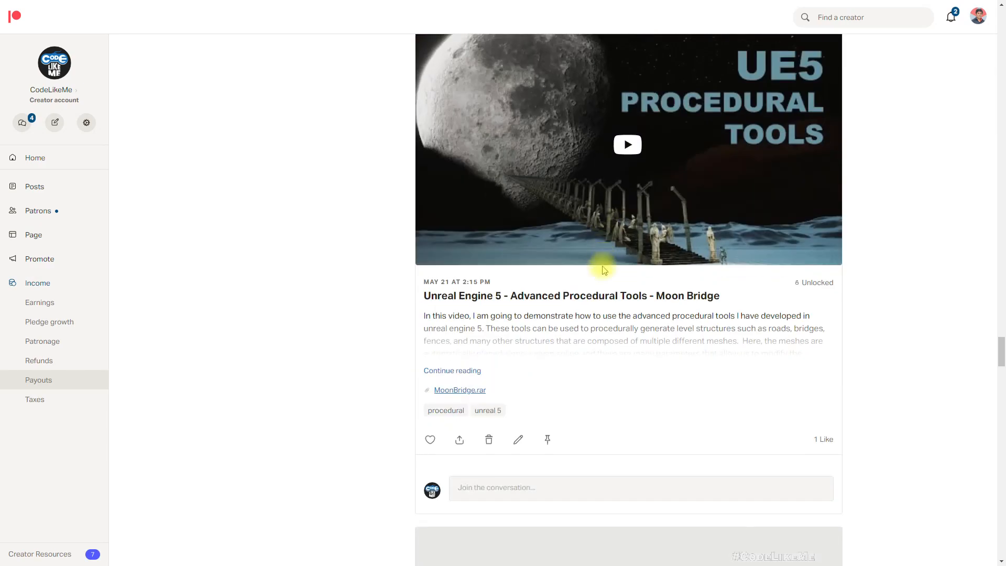
{"action": "scroll", "scroll_direction": "down", "scroll_amount": 3}
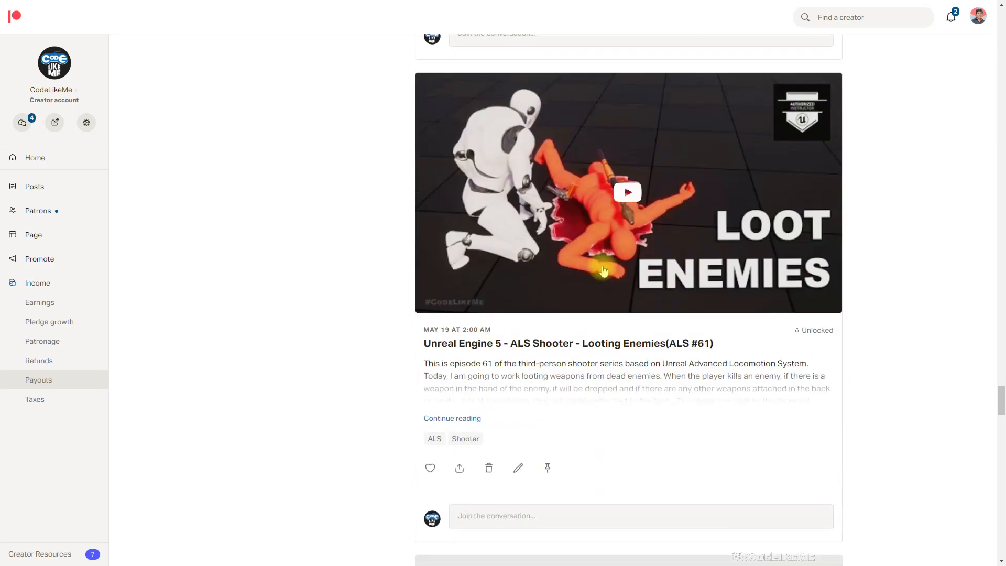